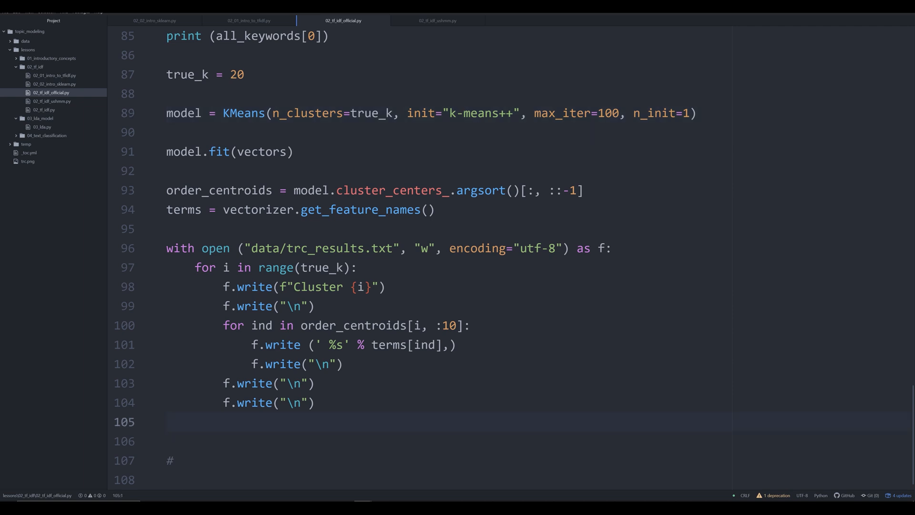
- Replace the KMeans cluster count 20 with 5
left_click(167, 422)
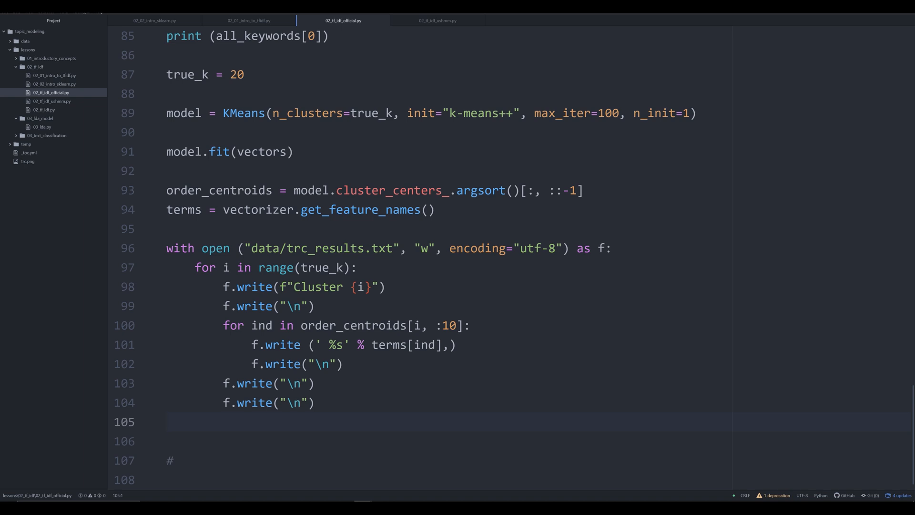
left_click(167, 422)
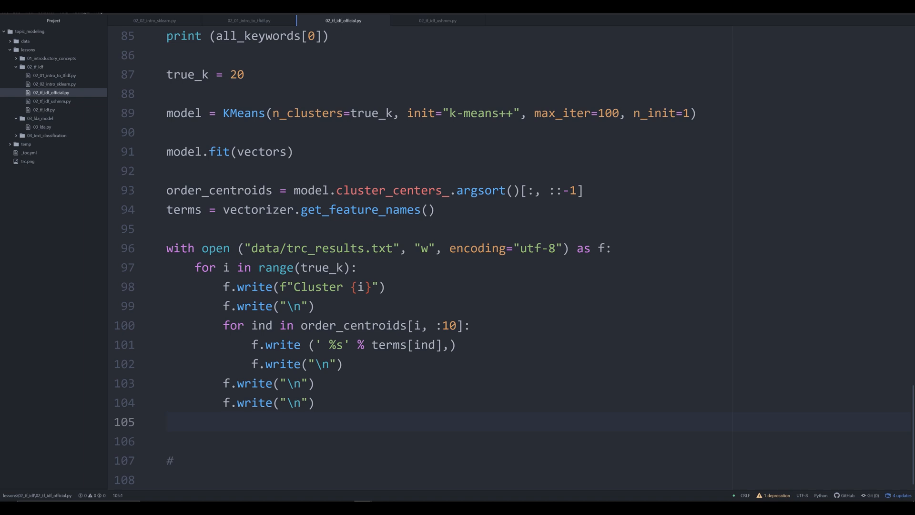
left_click(167, 422)
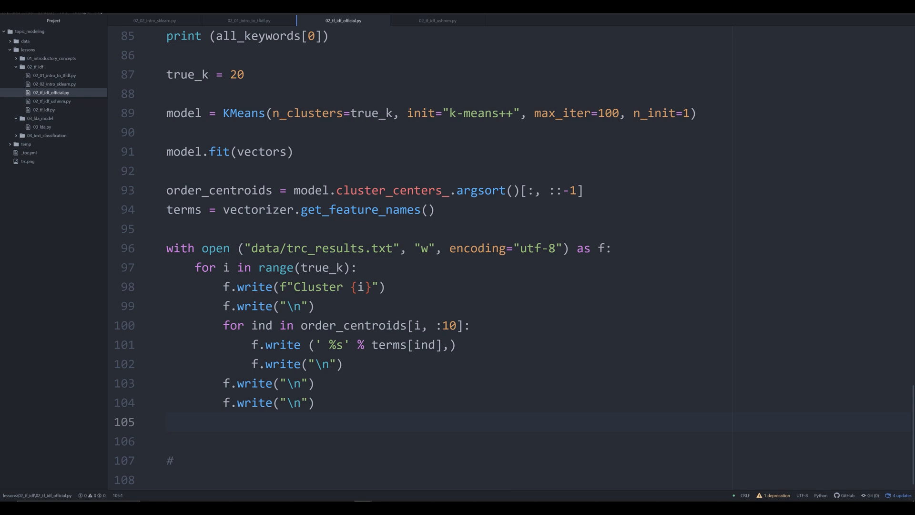
left_click(169, 422)
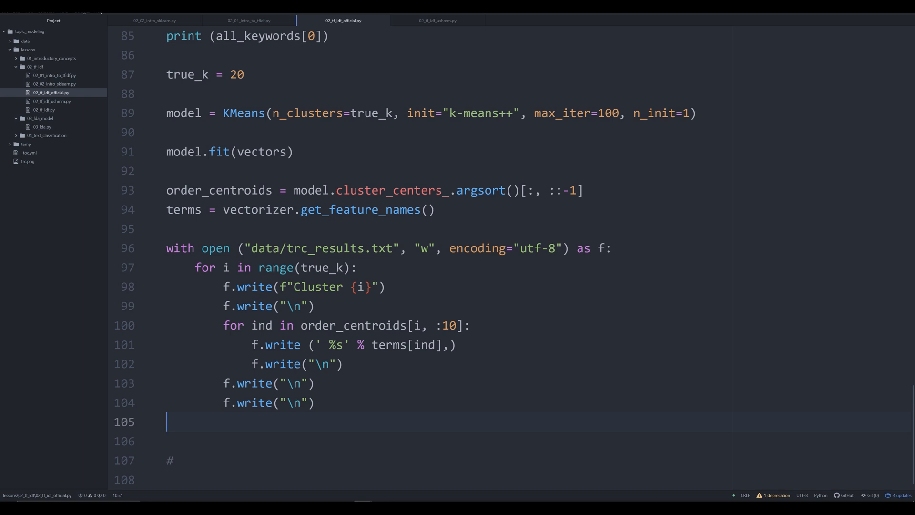
double_click(237, 74)
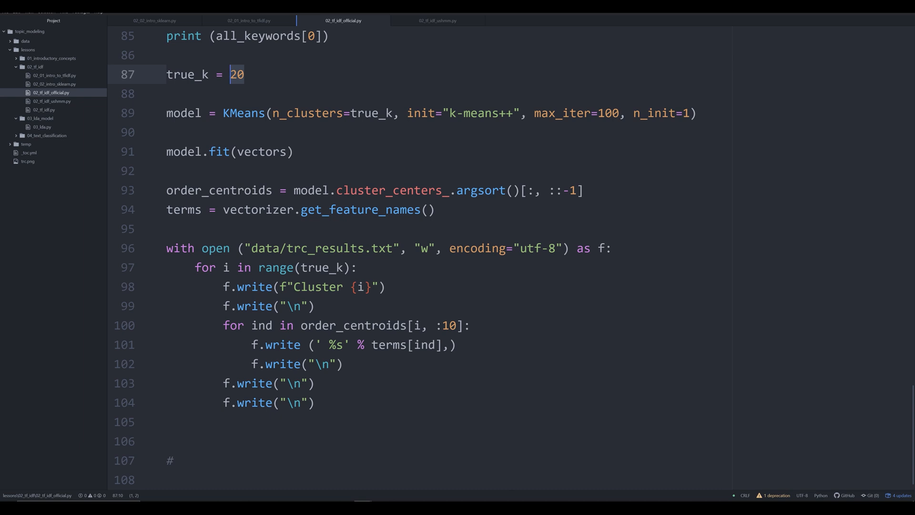
type("5")
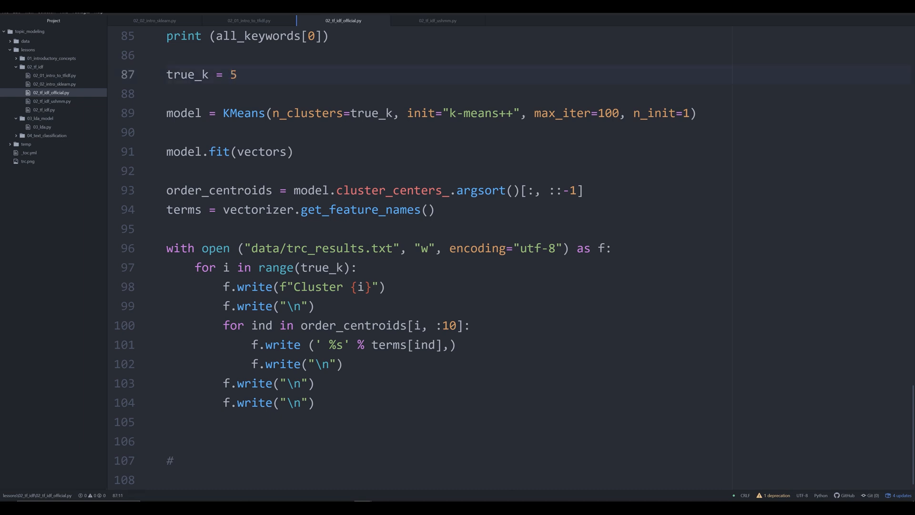
left_click(239, 75)
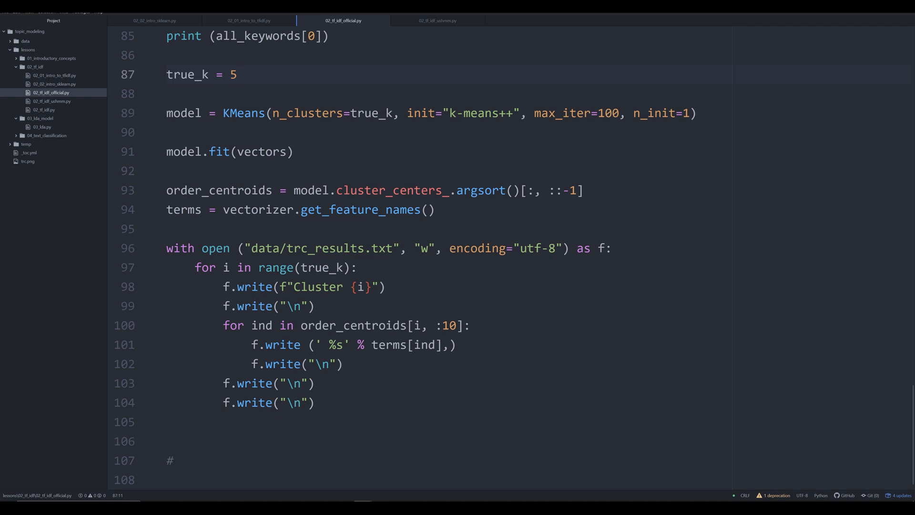
left_click(237, 75)
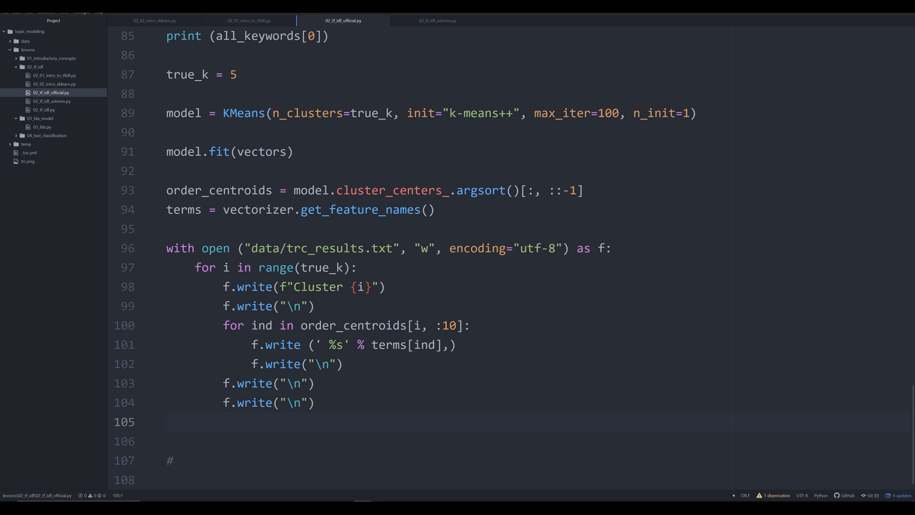
- Add blank lines below the results-writing loop
left_click(167, 421)
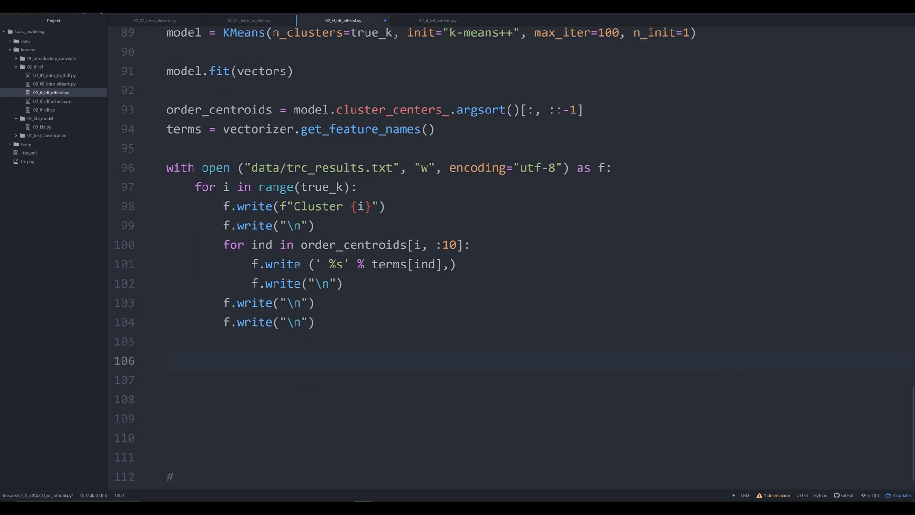
left_click(169, 360)
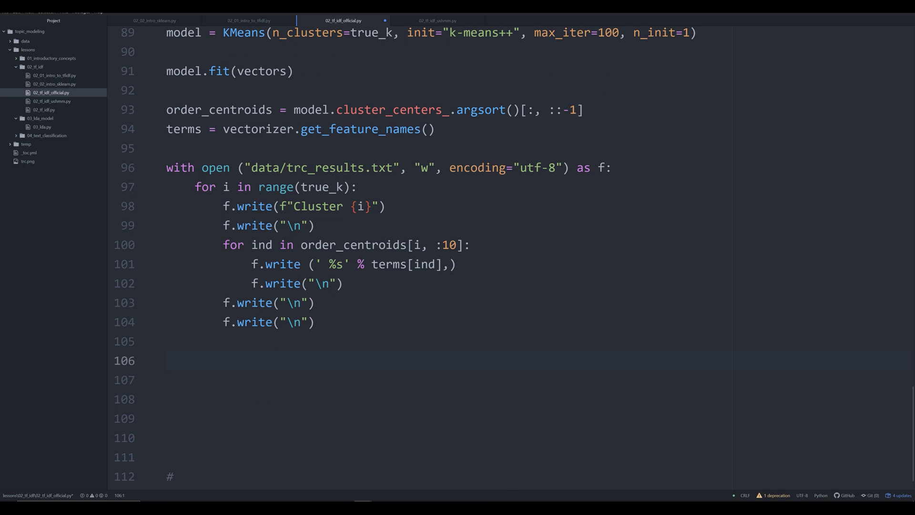
left_click(166, 360)
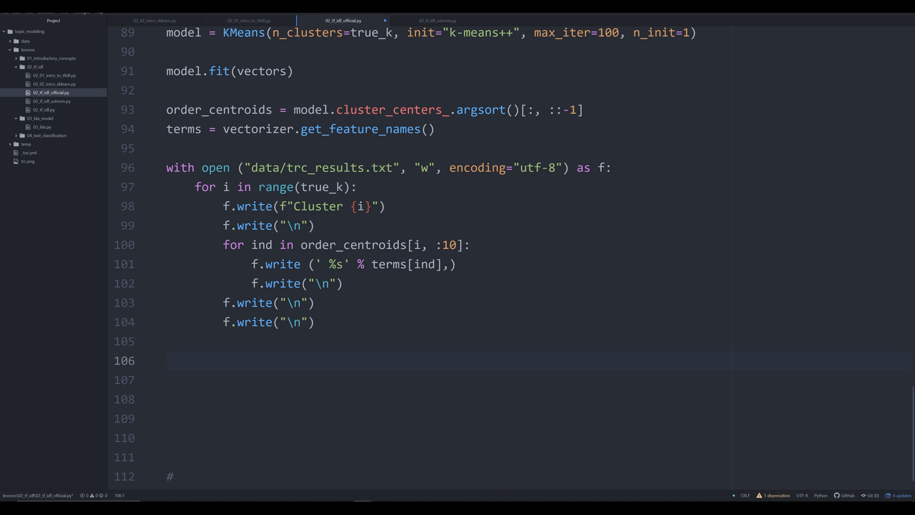
- Add 'import matplotlib.pyplot as plt' on line 106
type("import")
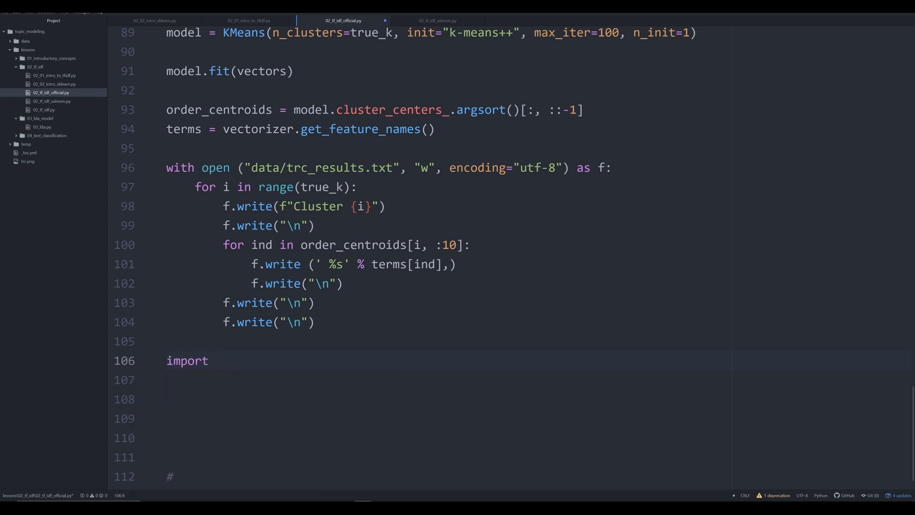
type("matplotlib")
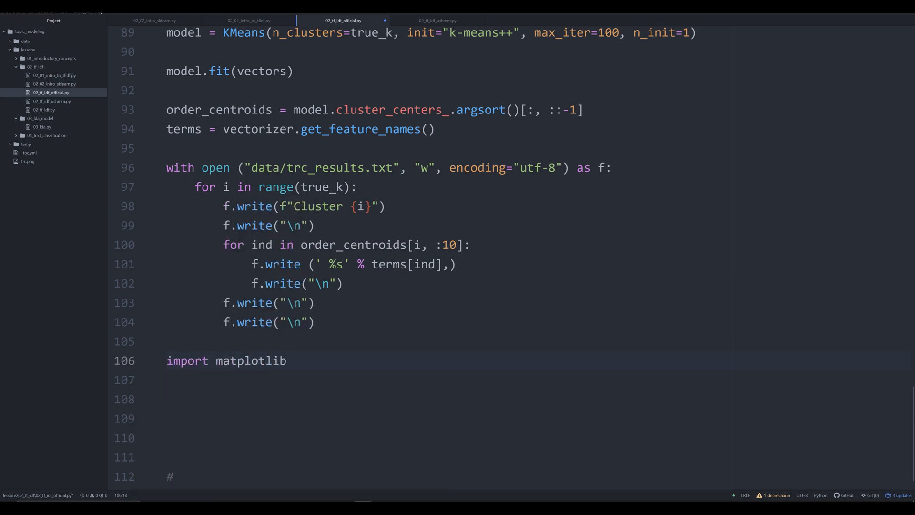
type(".pyplot")
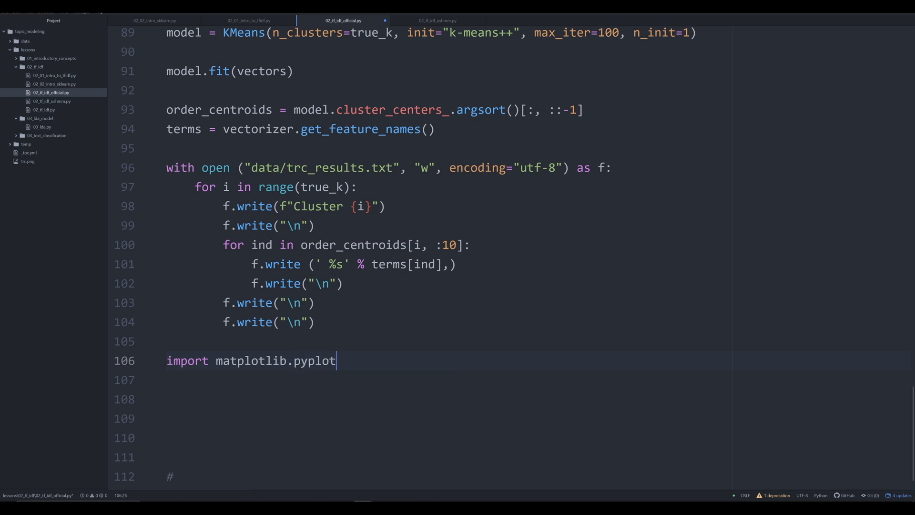
type("as plt")
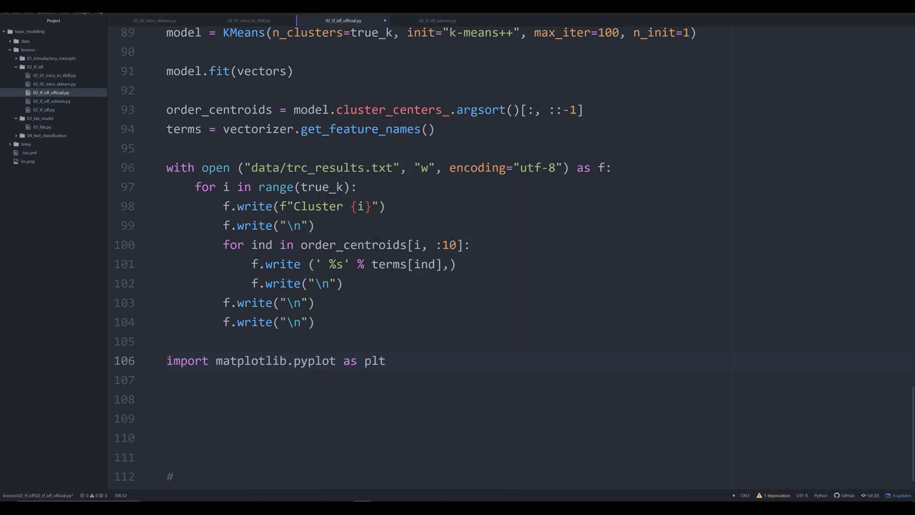
type("pip")
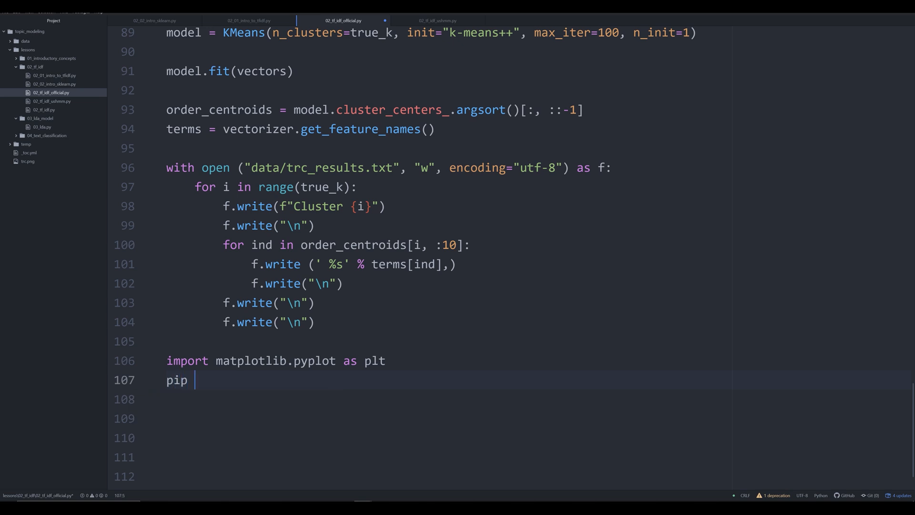
type("install matplotlib")
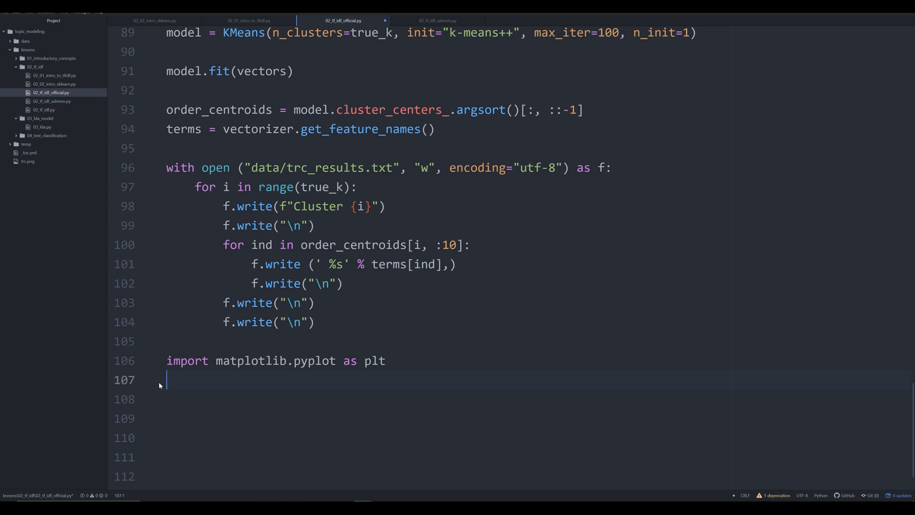
- Add 'from sklearn.decomposition import PCA' on line 107
type("from sklearn")
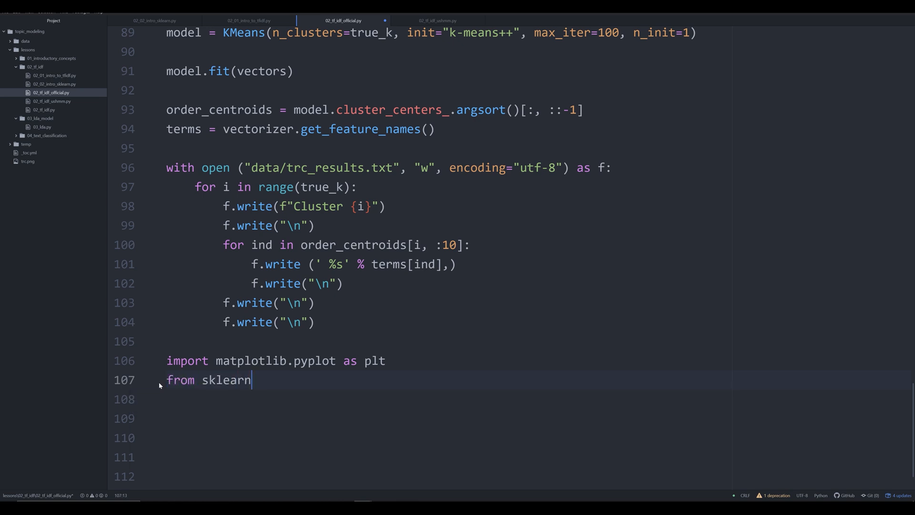
type(".decomp")
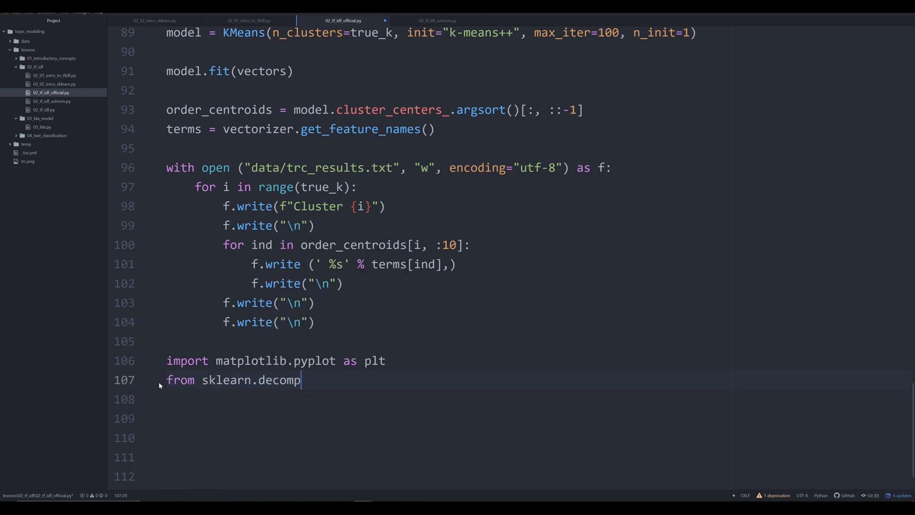
type("osition import PCA")
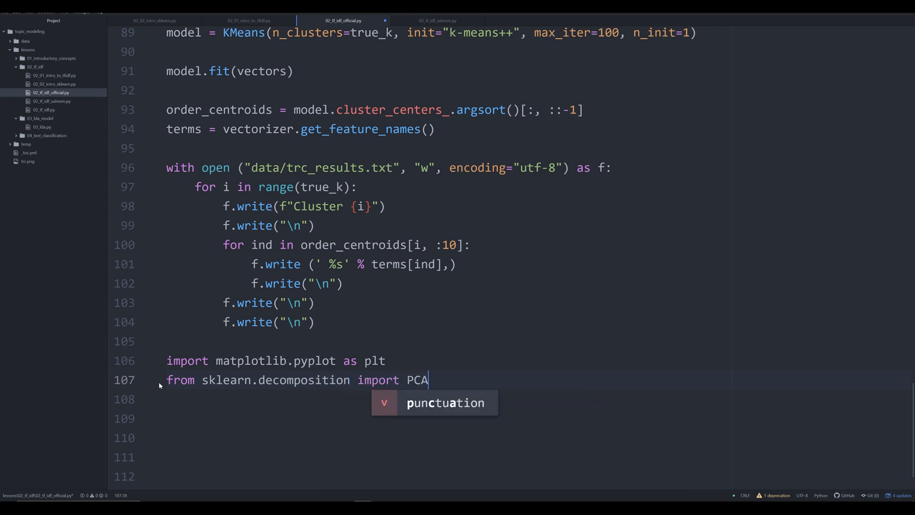
key("Escape")
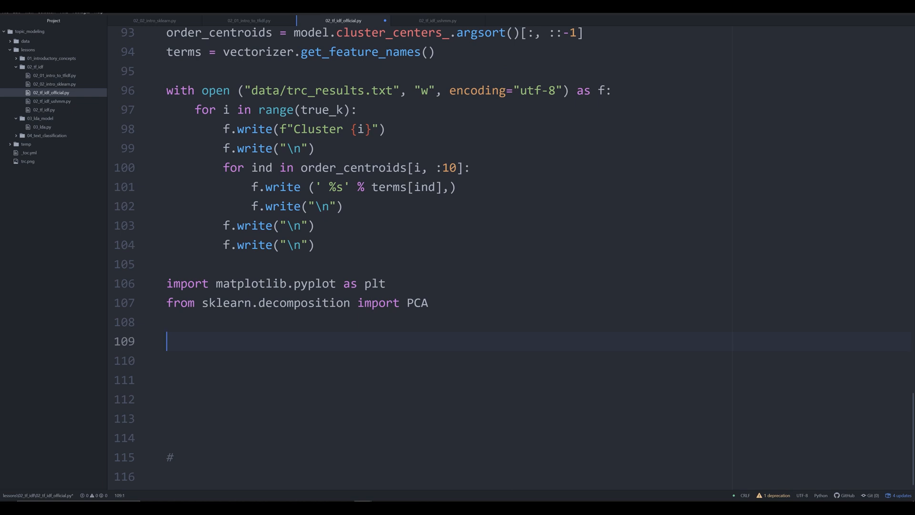
- Write kmean_indices = model.fit_predict(vectors) below the new imports
type("KMEAN_")
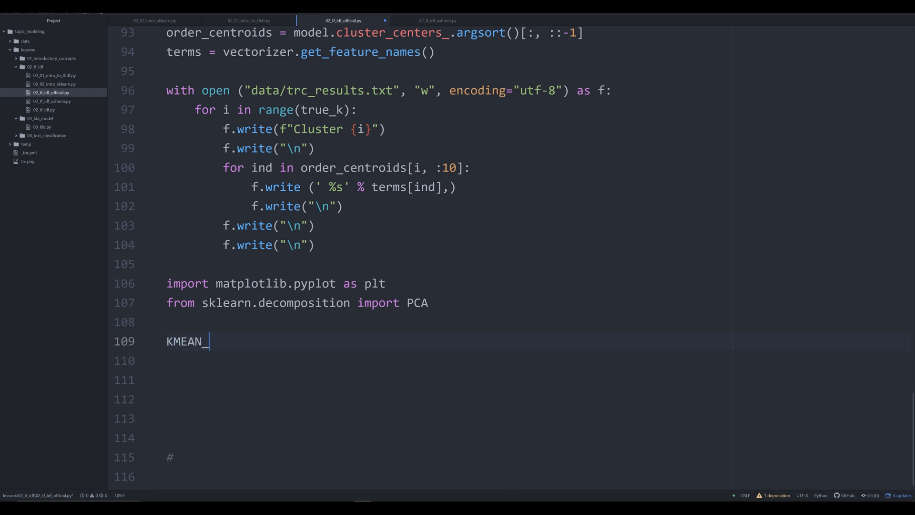
key("BackSpace")
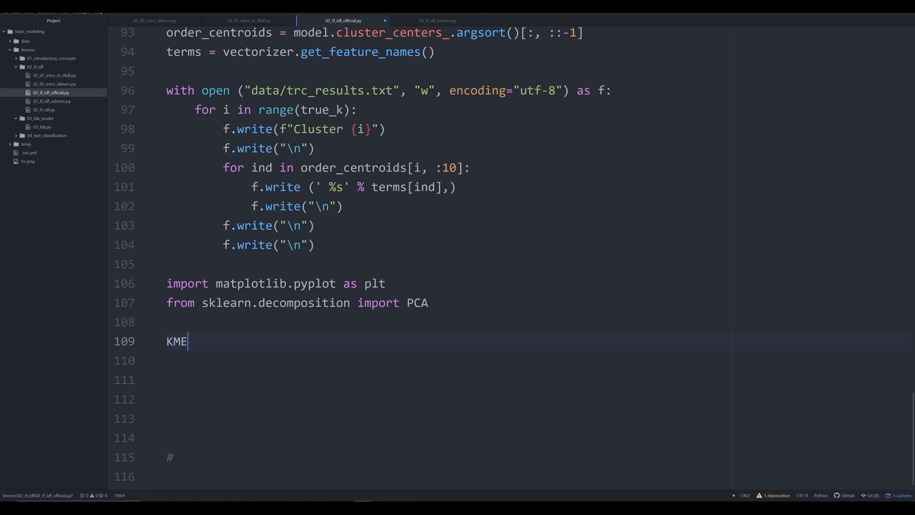
type("kmean_ind")
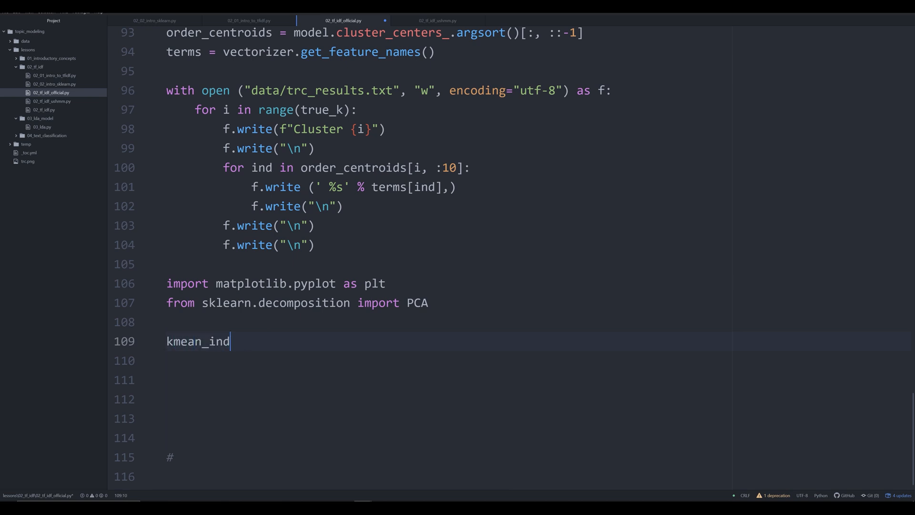
type("ices =")
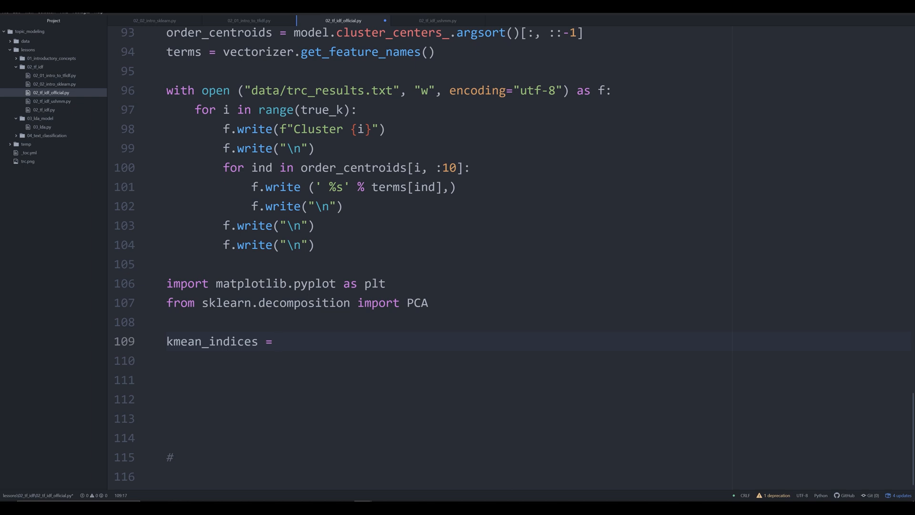
type("model.")
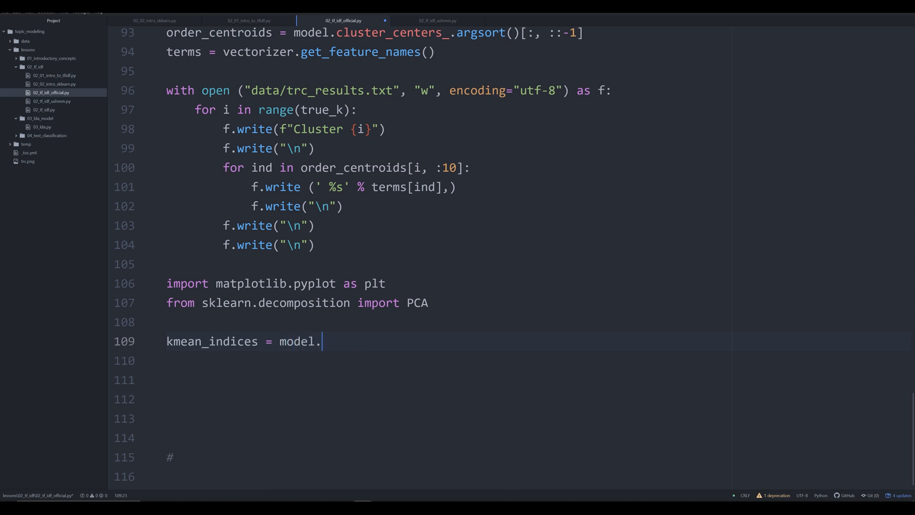
type("fit_p")
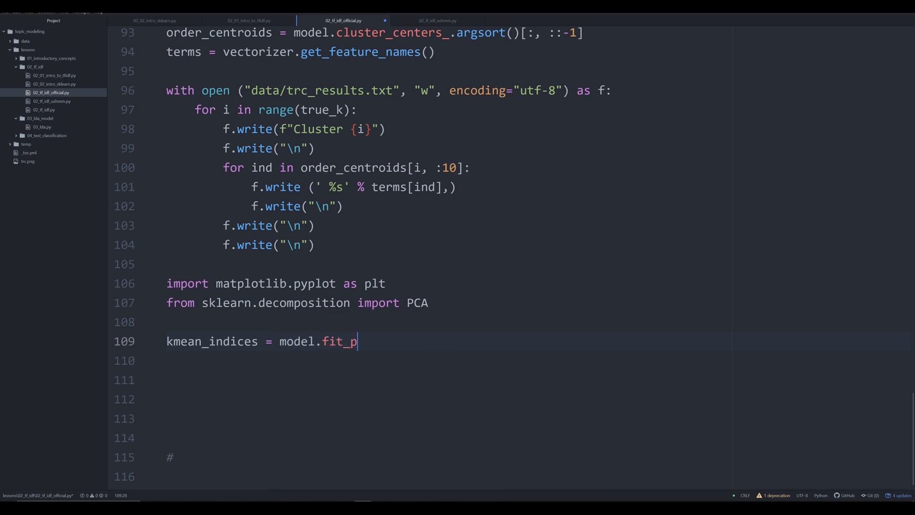
type("redic")
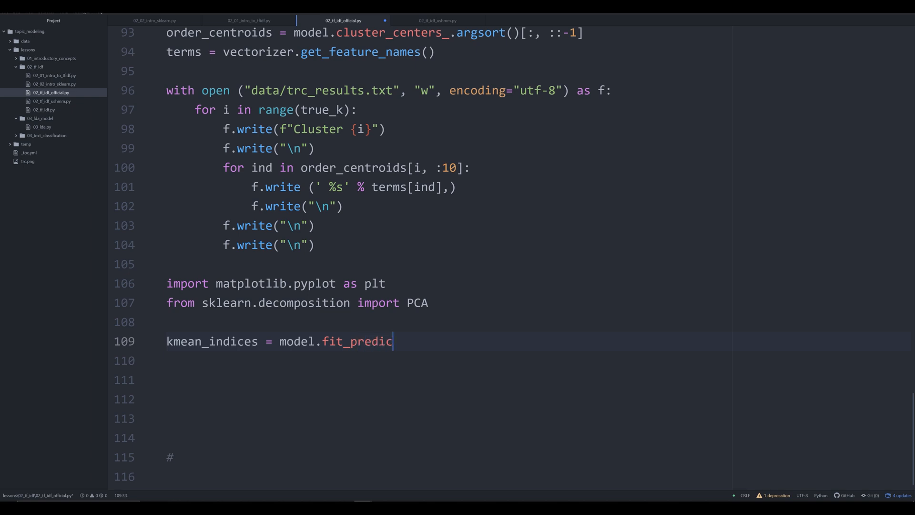
type("t(vectors)")
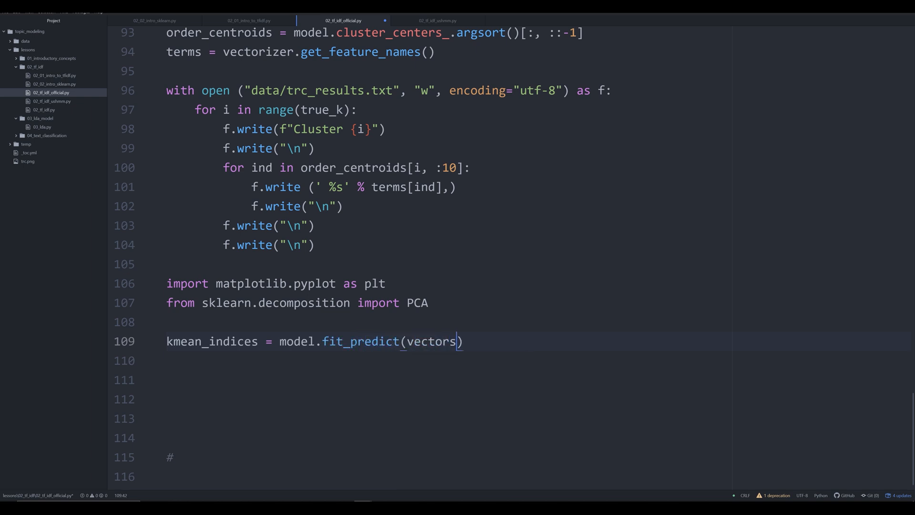
scroll("up", 3)
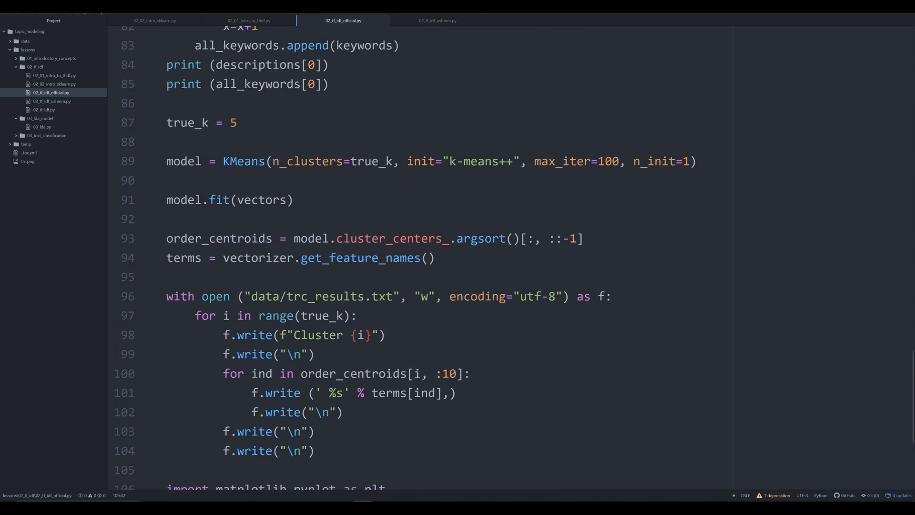
scroll("up", 3)
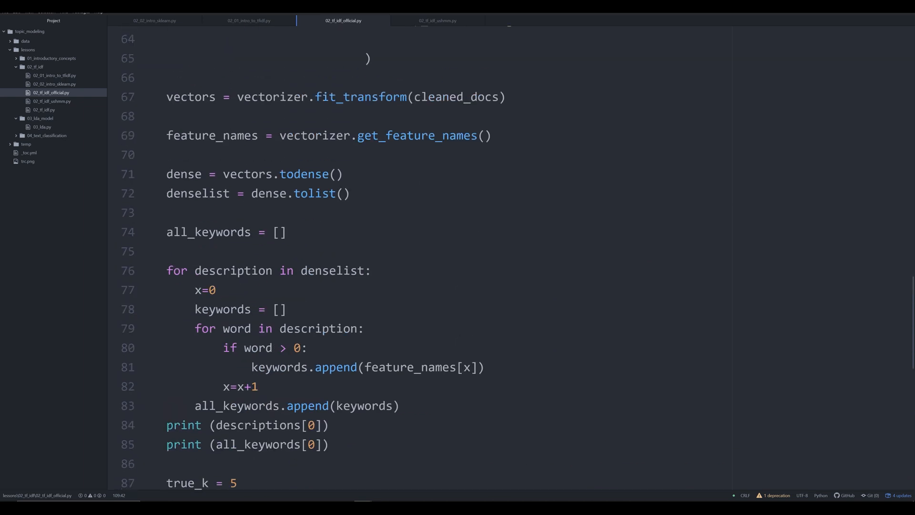
scroll("down", 3)
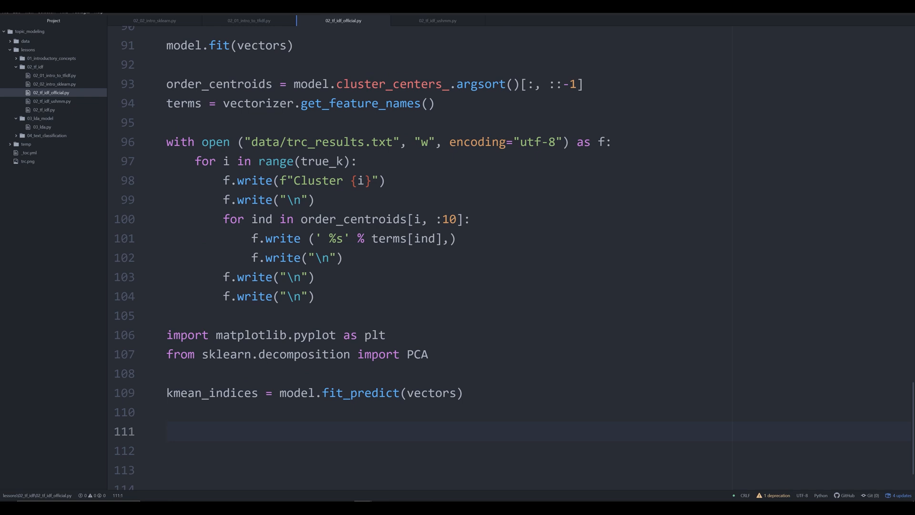
- Write pca = PCA(n_components=2) on line 111, after kmean_indices
left_click(169, 432)
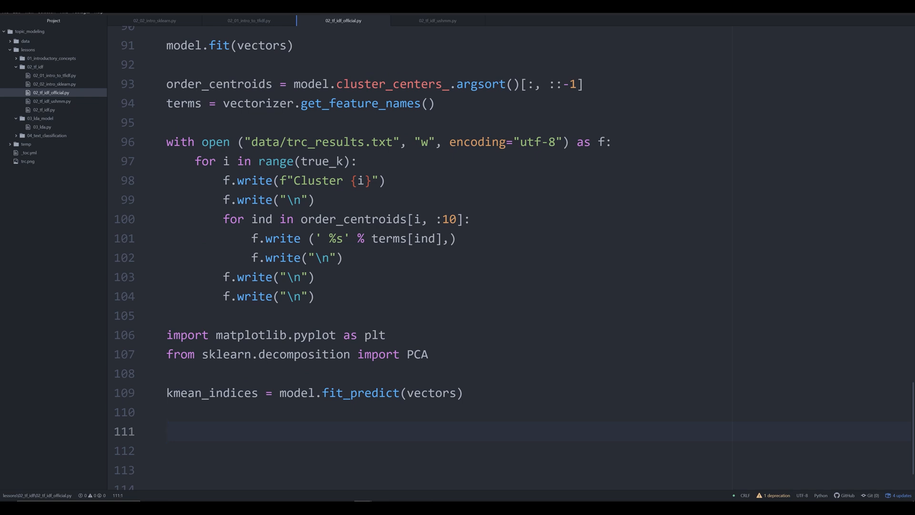
type("p")
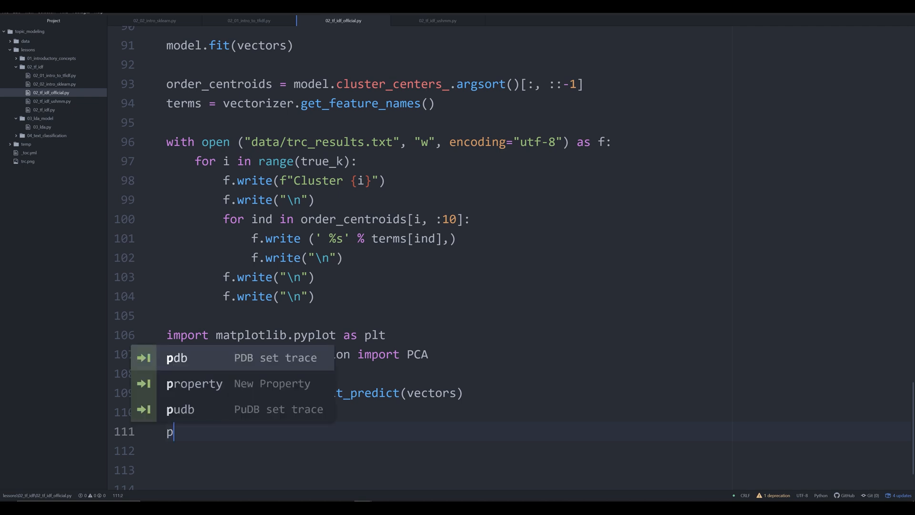
type("ca =")
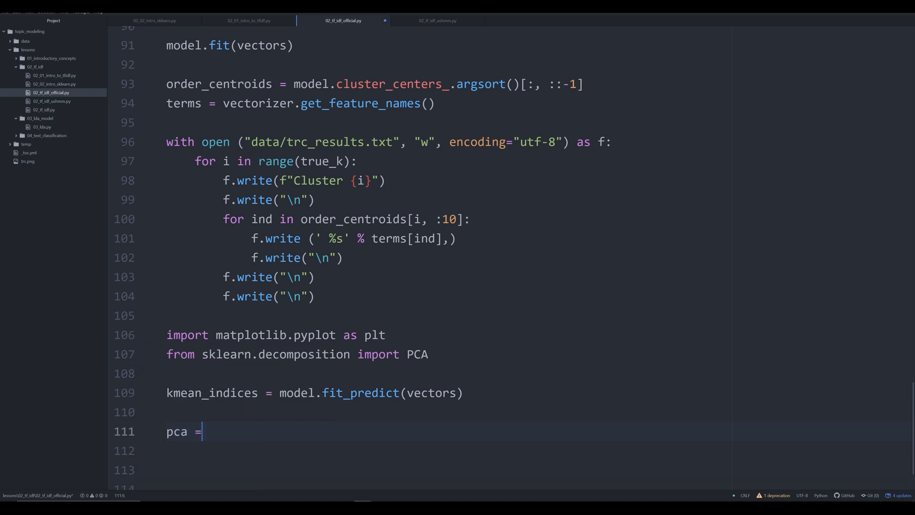
type("PCA()")
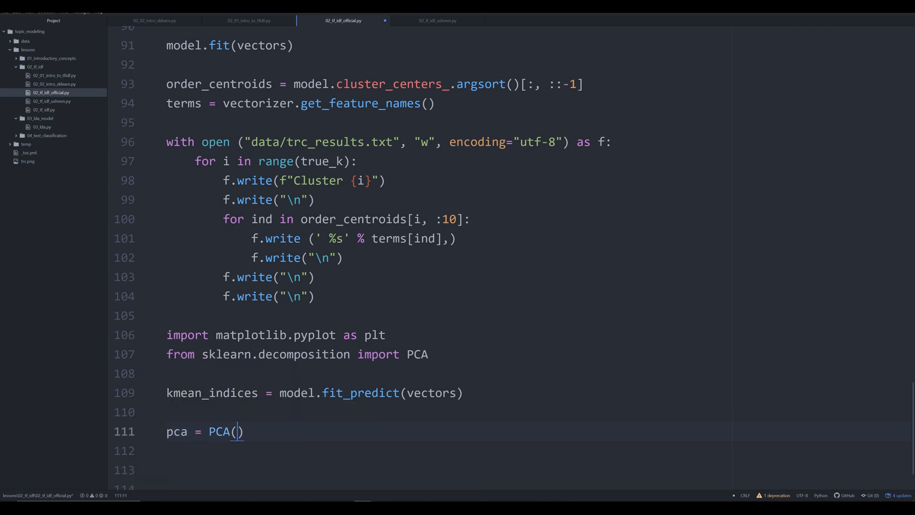
scroll("up", 3)
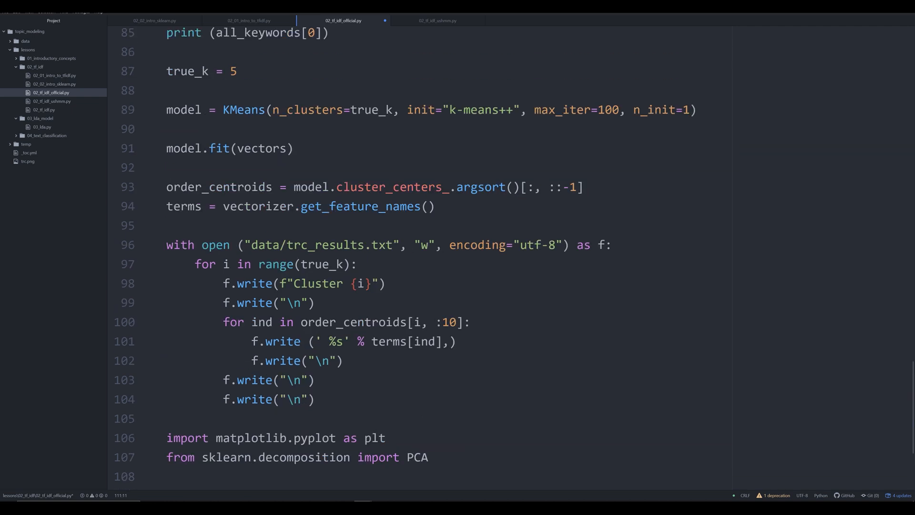
scroll("down", 3)
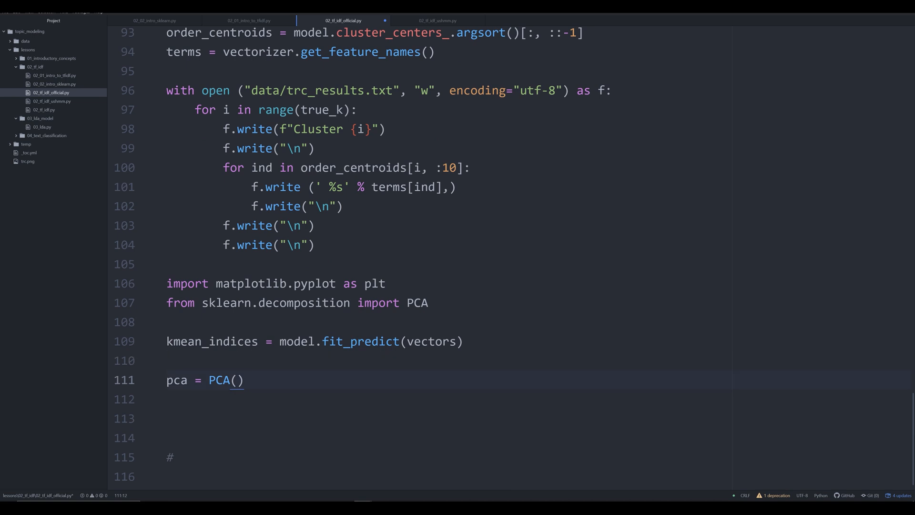
type("n_components=2")
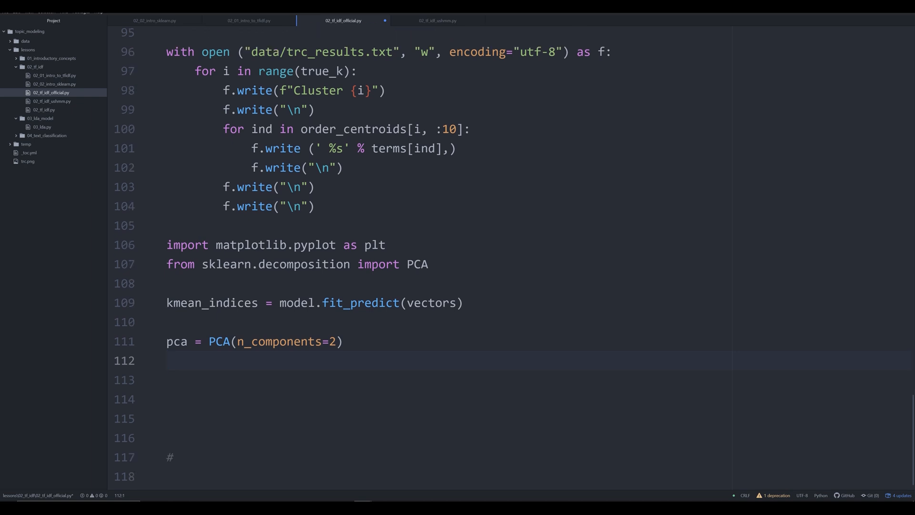
- Write scatter_plot_points = pca.fit_transform(vectors.toarray()) on line 112
type("scatter_plot")
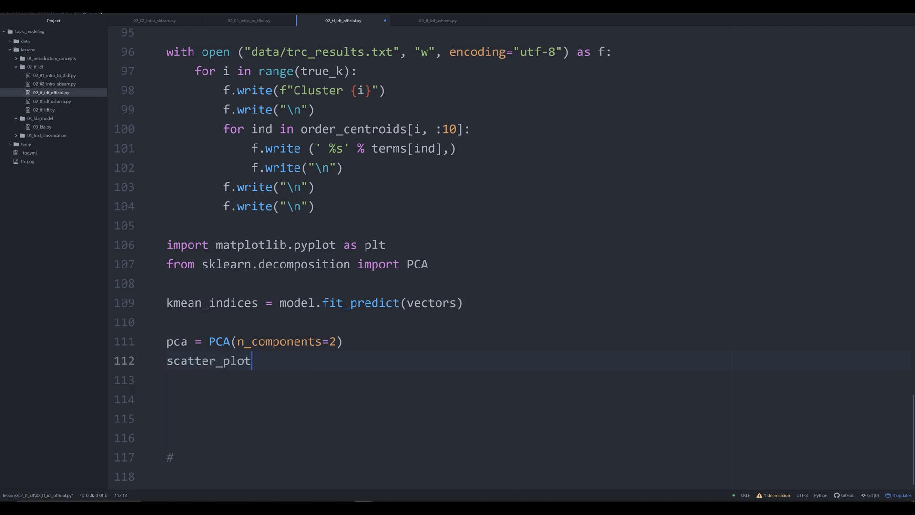
type("_points()")
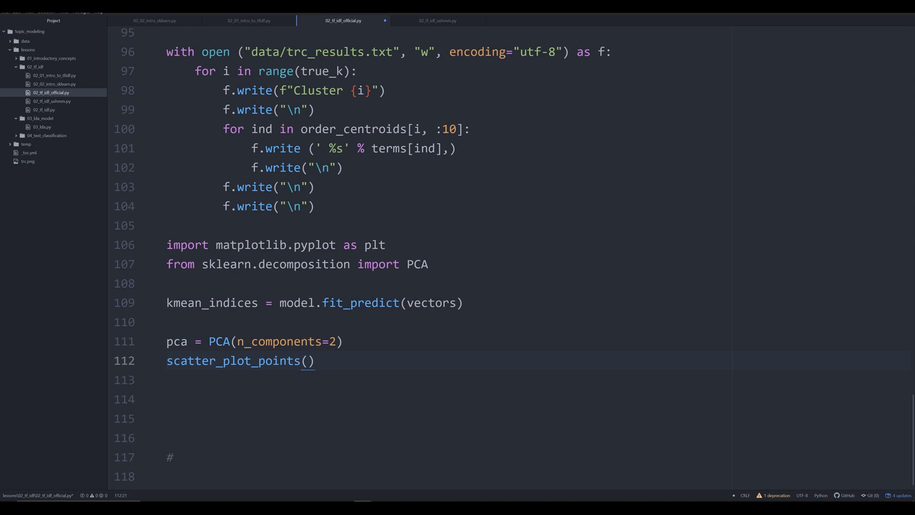
type("=")
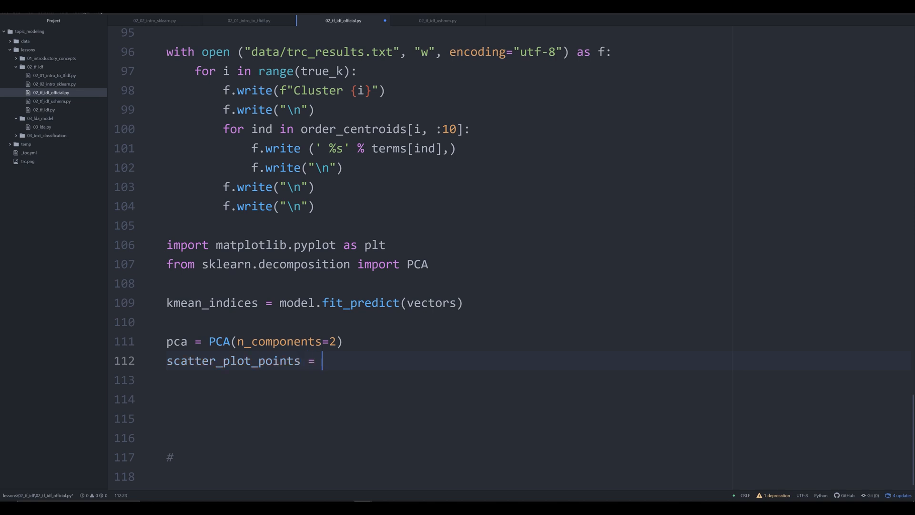
type("pca.")
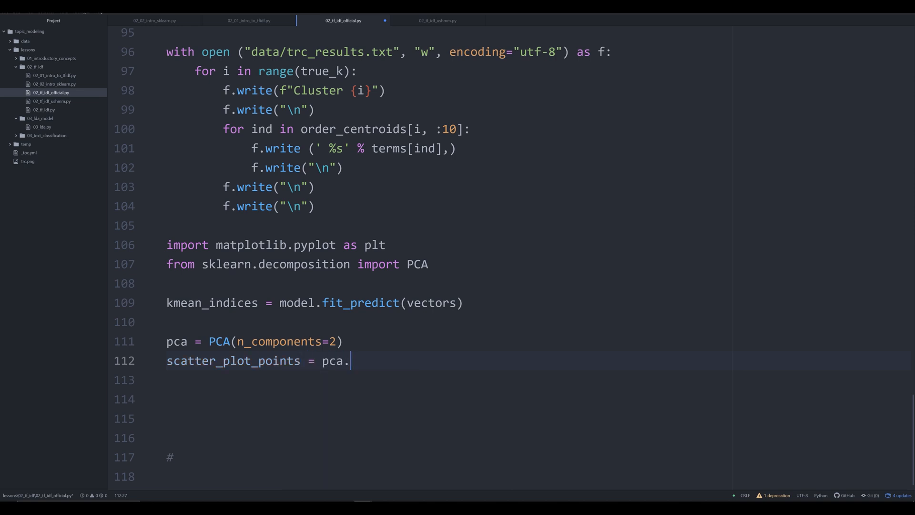
type("fit_transform(vectors.")
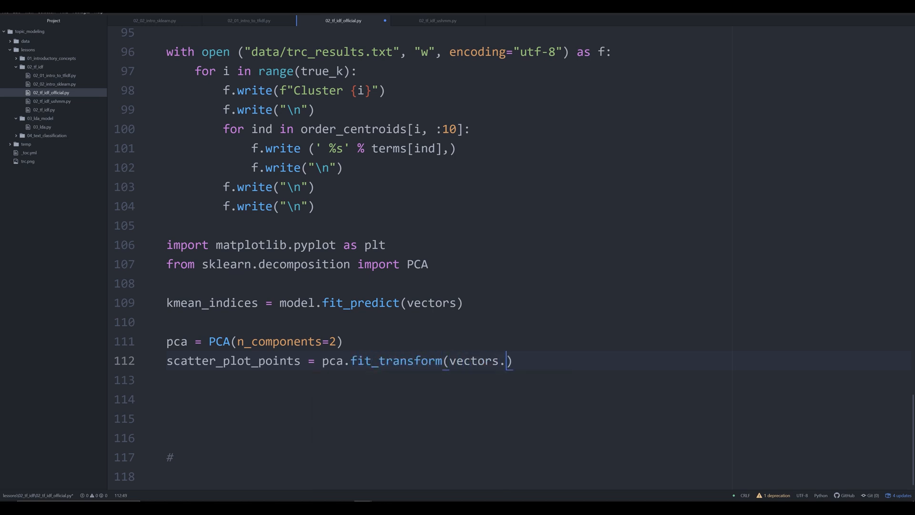
type("toarray()")
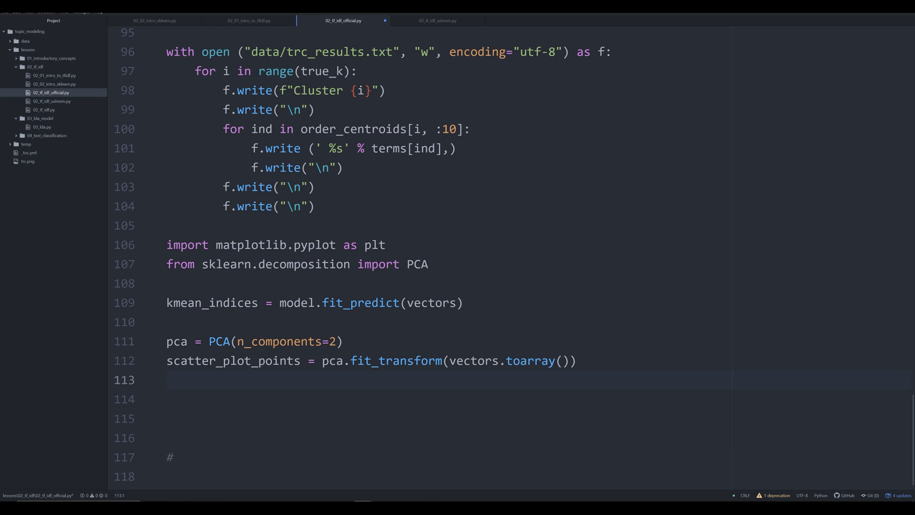
- Write colors = ["r", "b", "c", "y", "m"] on line 114
type("colors")
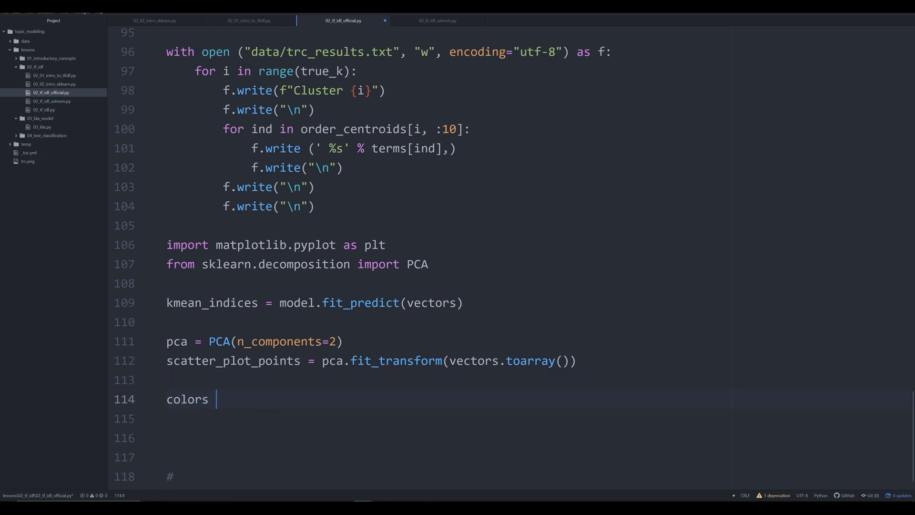
type("= []")
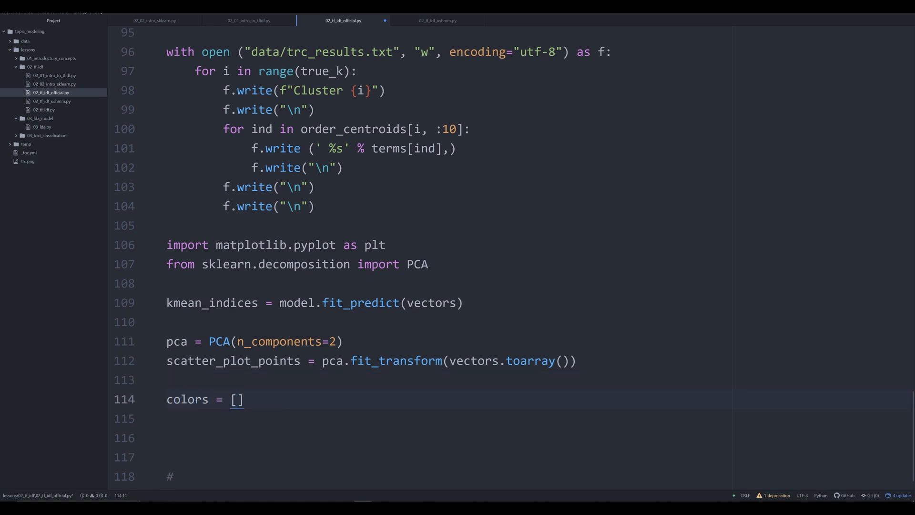
type("\"\"")
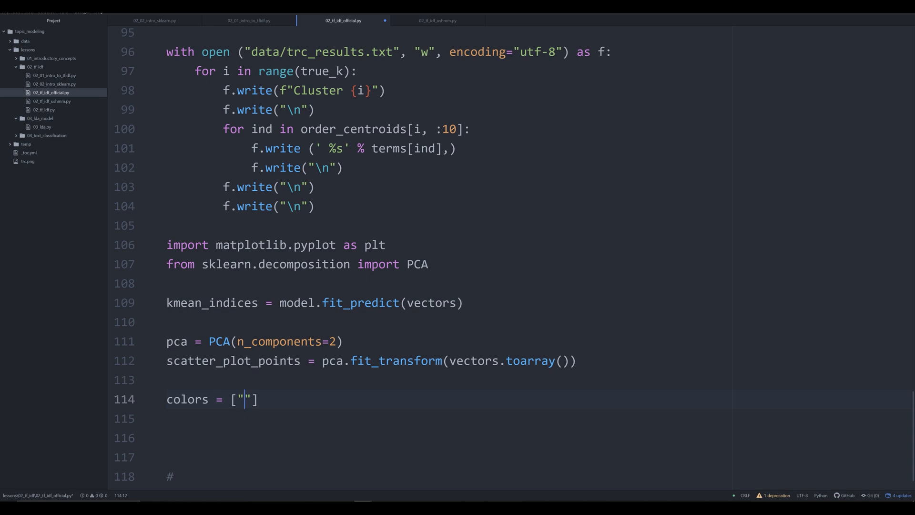
type("r\",")
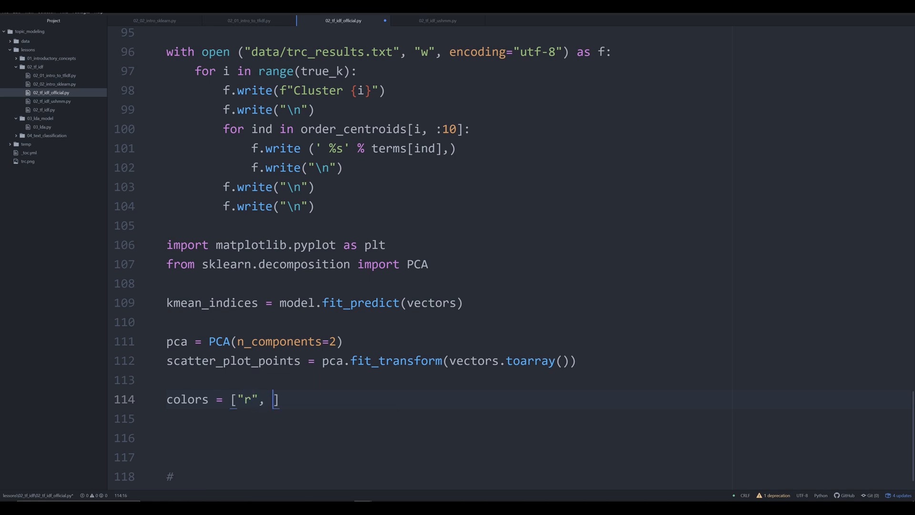
type("\"b\"")
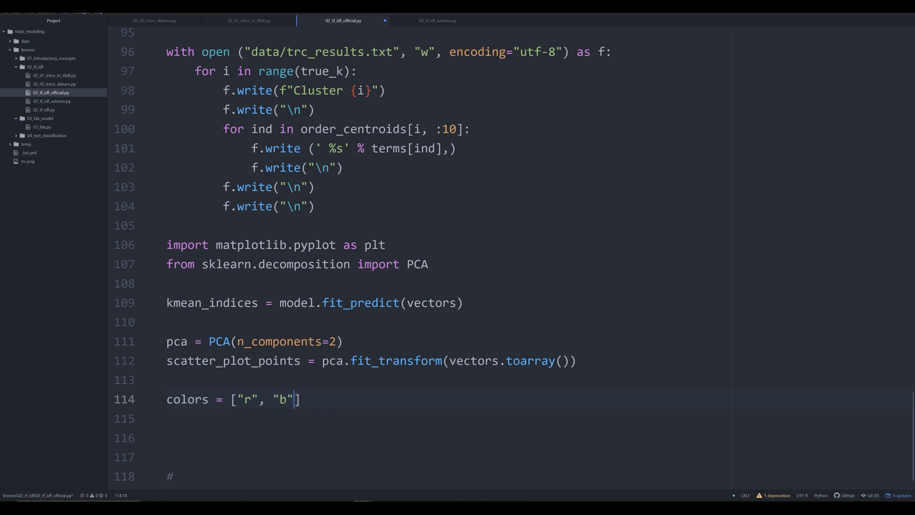
type(", \"c\"")
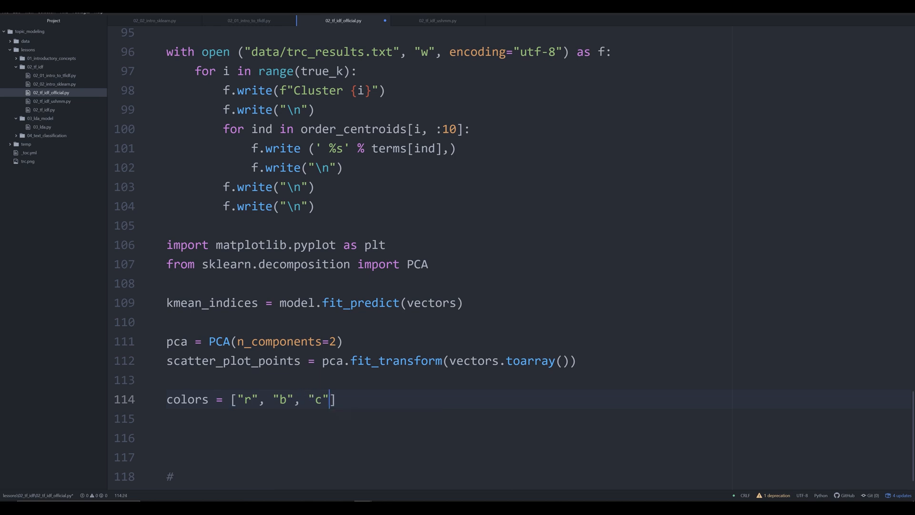
type(", \"y\"")
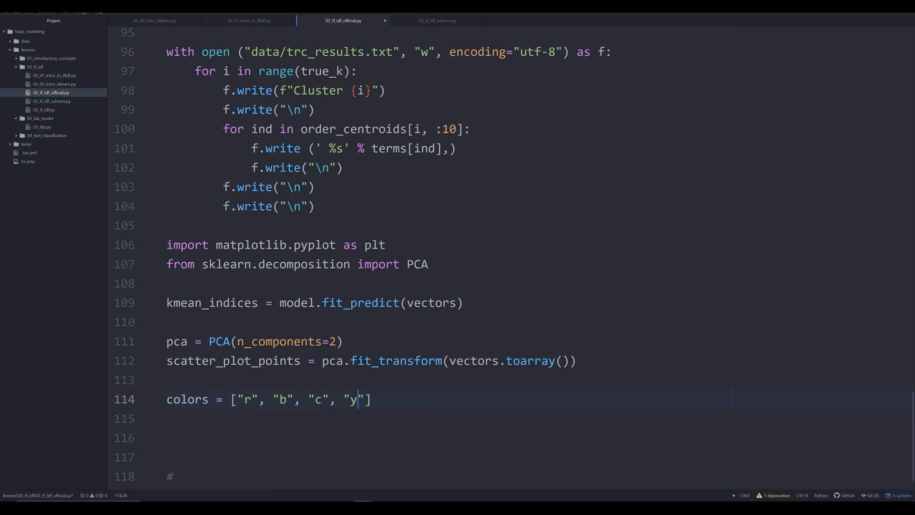
type(", \"m\"")
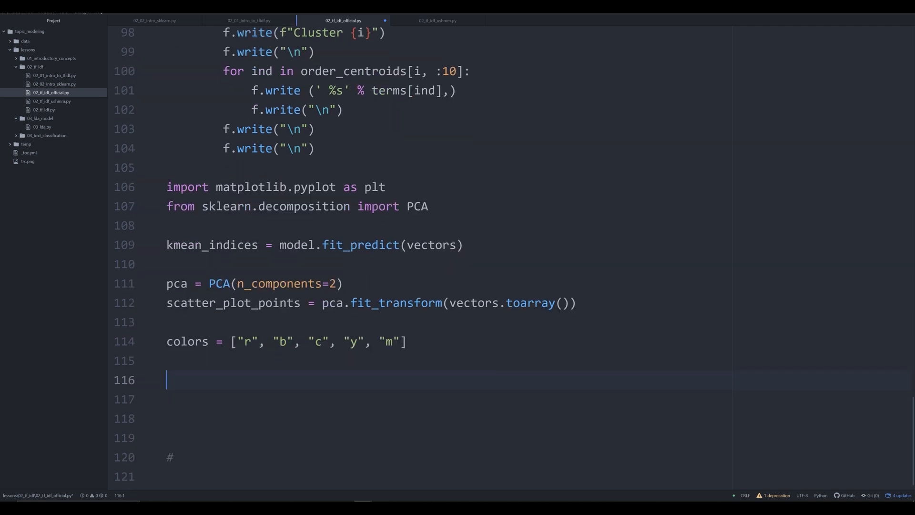
- Write x_axis = [o[0] for o in scatter_plot_points] and the matching y_axis comprehension
type("x_axis =")
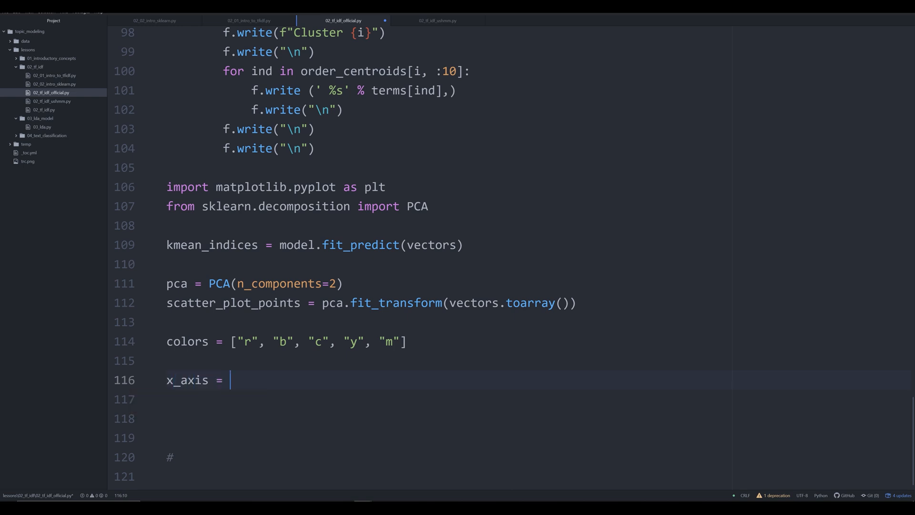
type("[]")
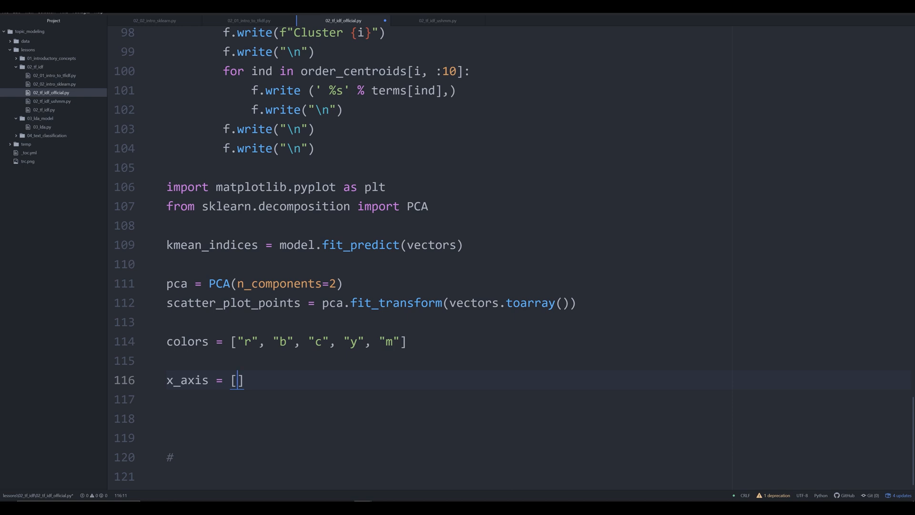
type("o[0")
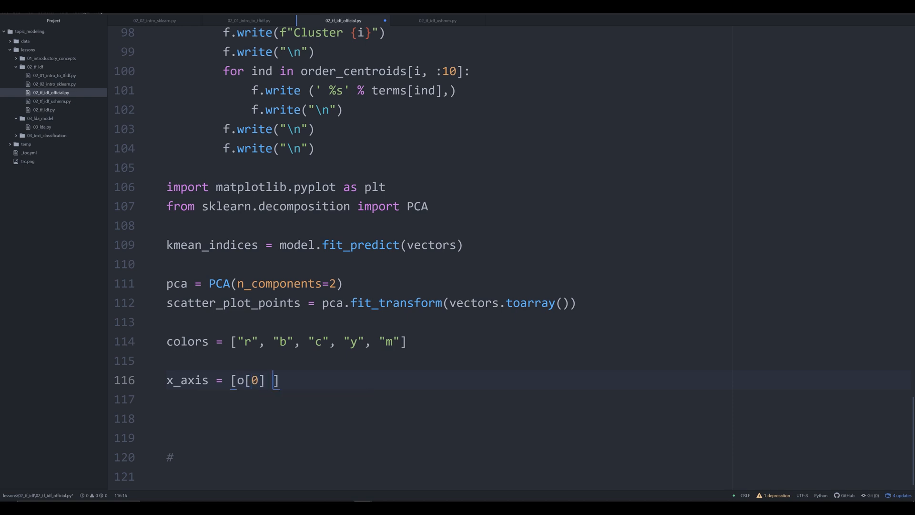
type("for o")
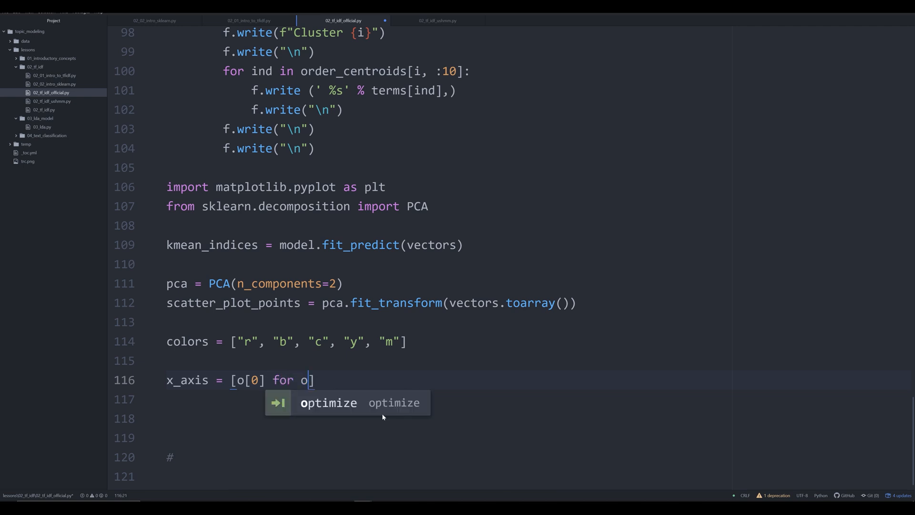
type("in scatter_plo")
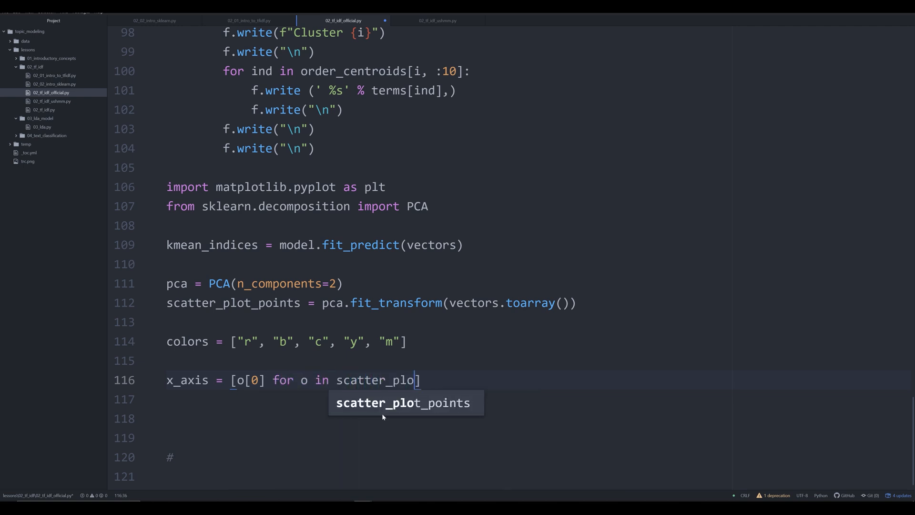
type("t_points")
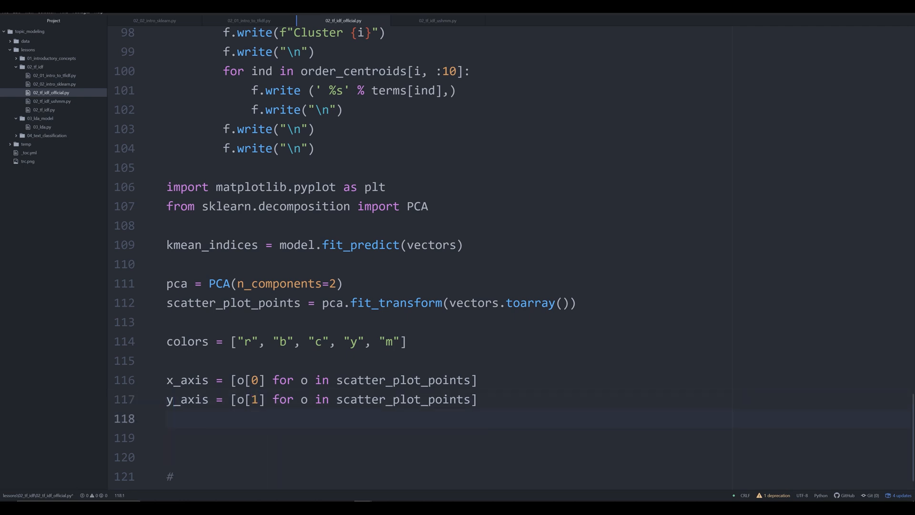
left_click(168, 419)
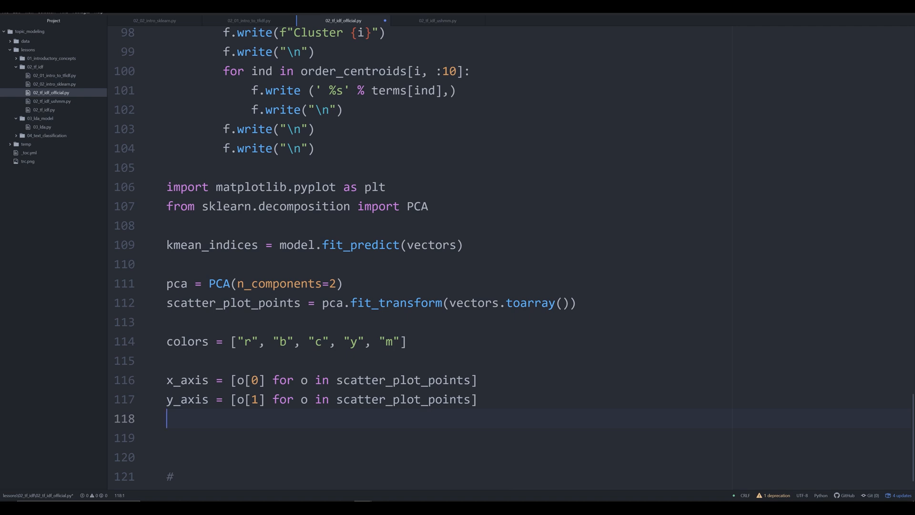
- Write fig, ax = plt.subplots(figsize=(50, 50)) on line 119
type("fig, ax")
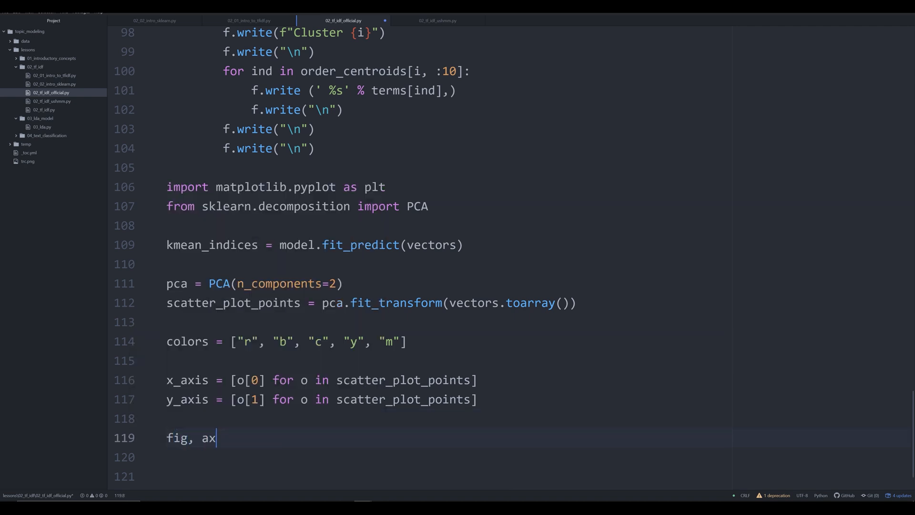
type("=")
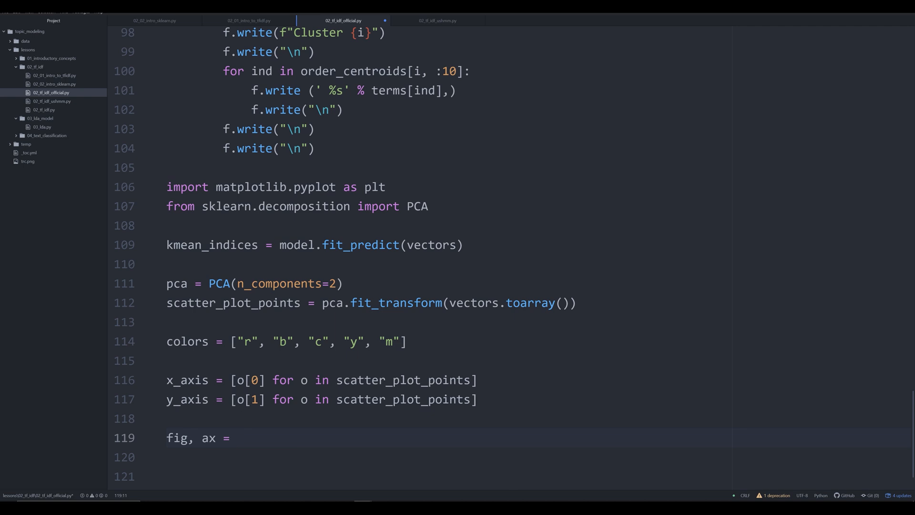
type("plt.subplots")
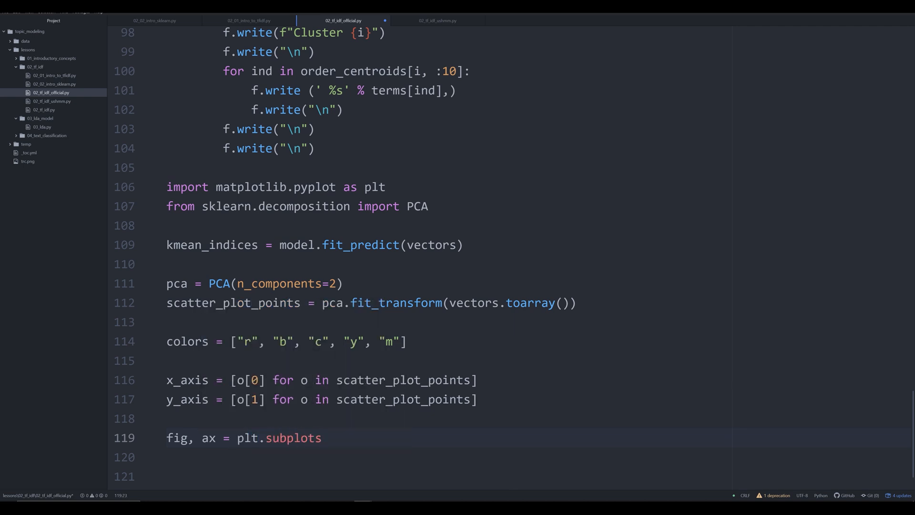
type("(fig")
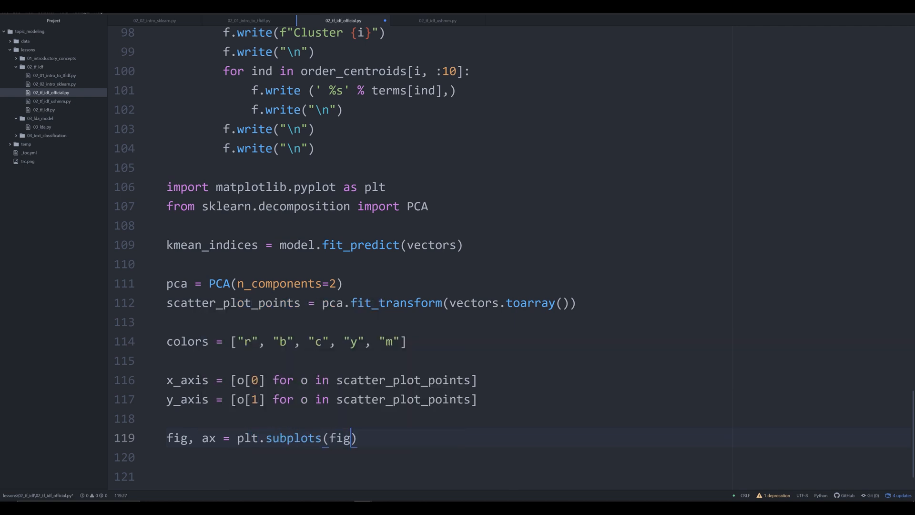
type("size")
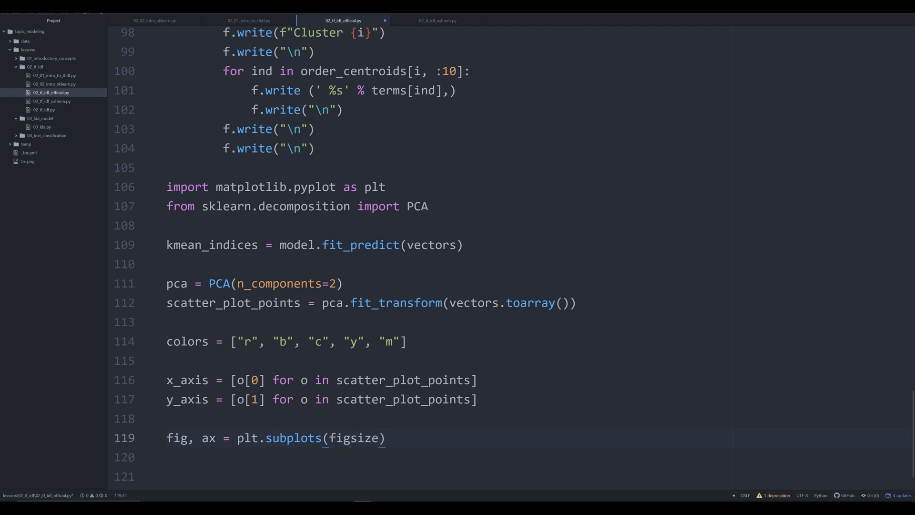
type("=()")
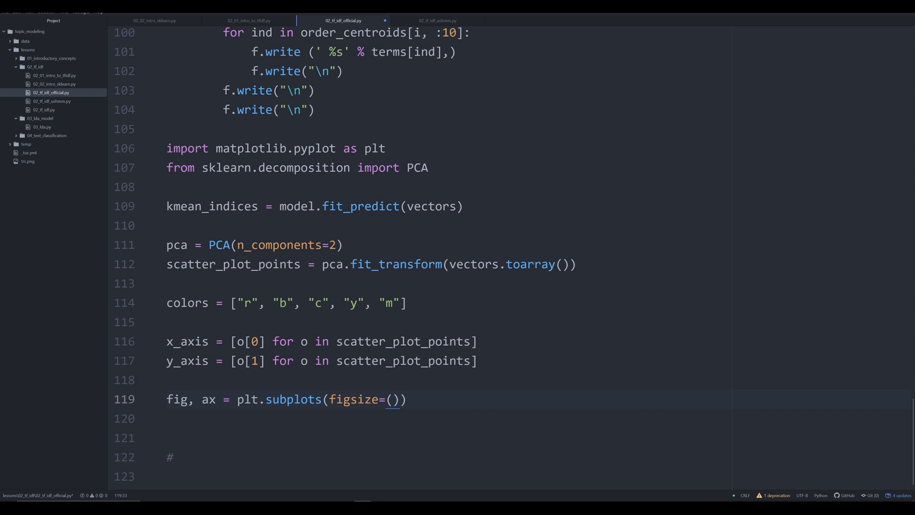
type("50")
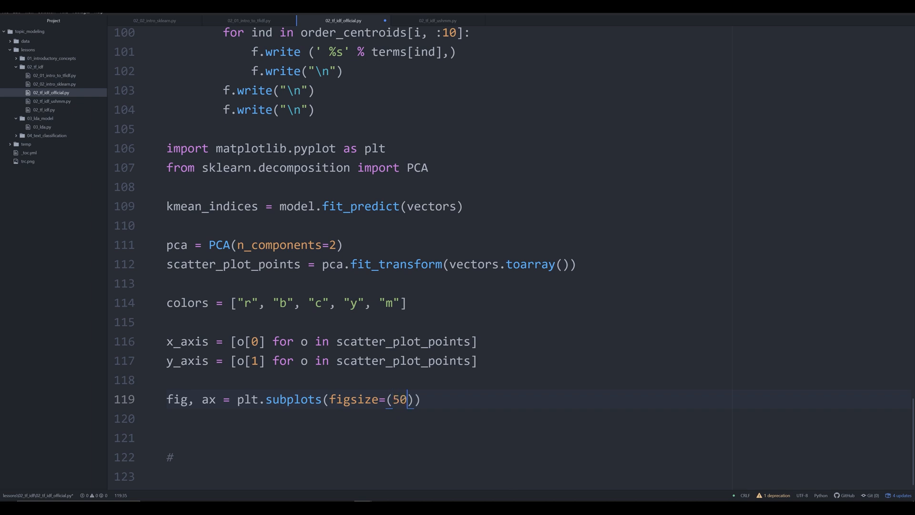
type(", 50")
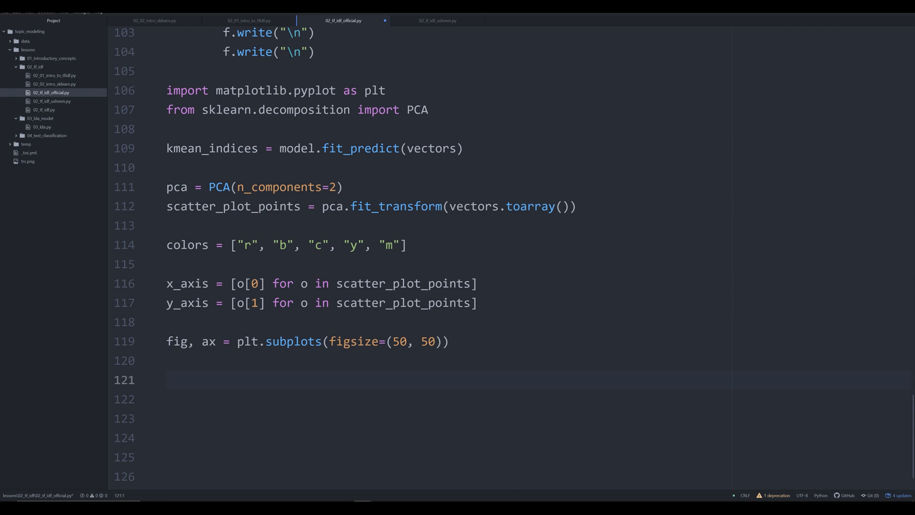
- Write ax.scatter(x_axis, y_axis, c=[colors[d] for d in kmean_indices]) on line 121
type("ax.scatter(")
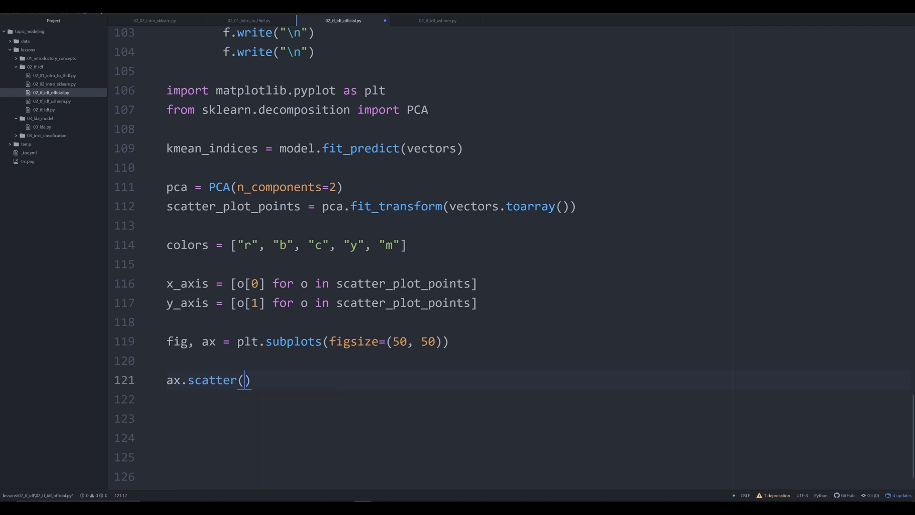
type("x")
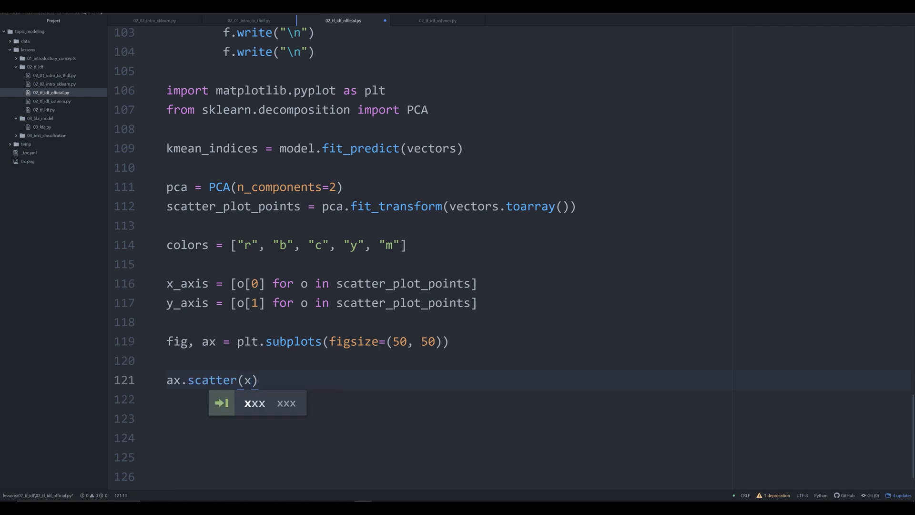
type("_axis, y")
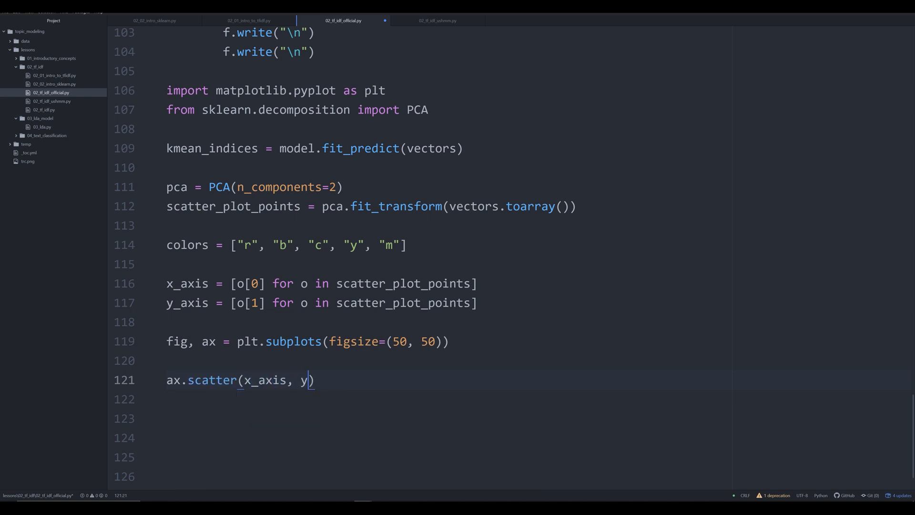
type("_axis,")
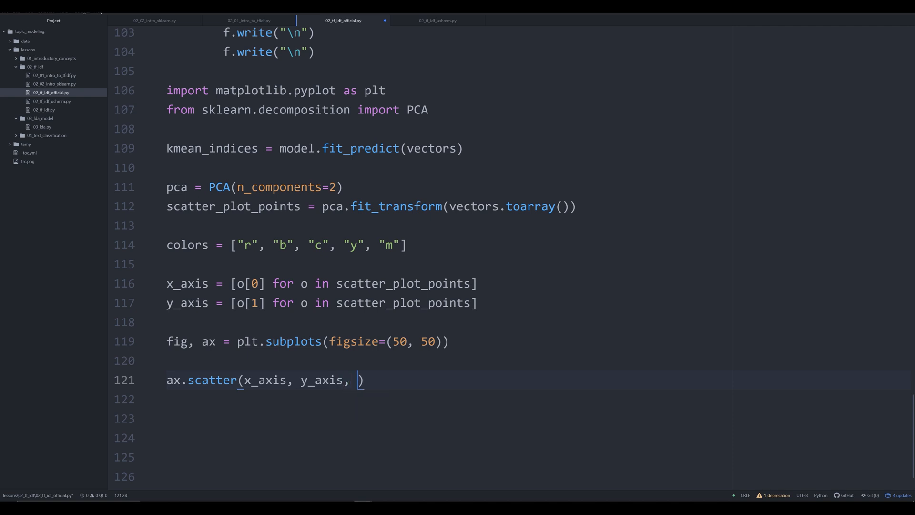
type("c=[]")
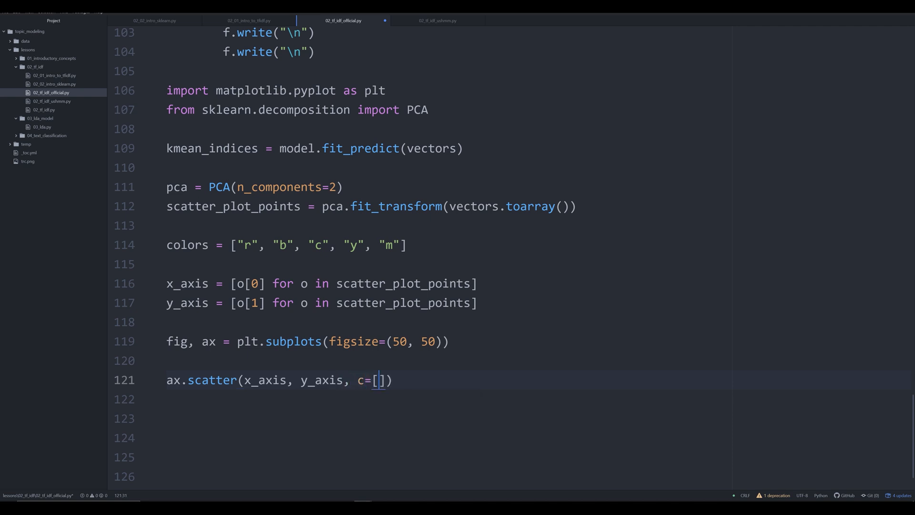
type("colors")
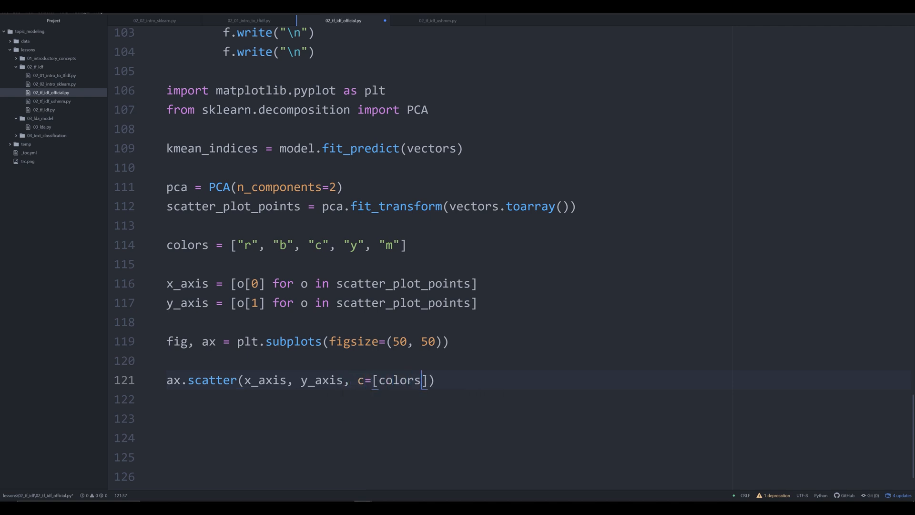
type("[d]")
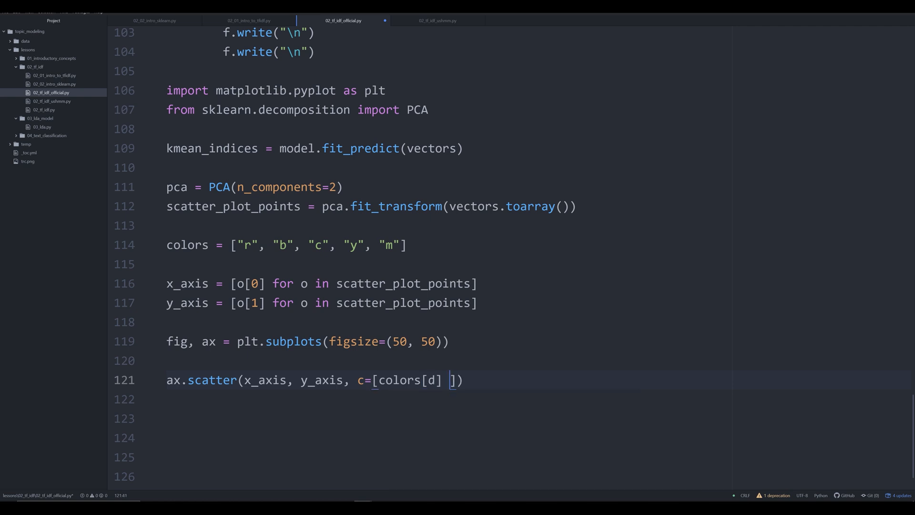
type("for d")
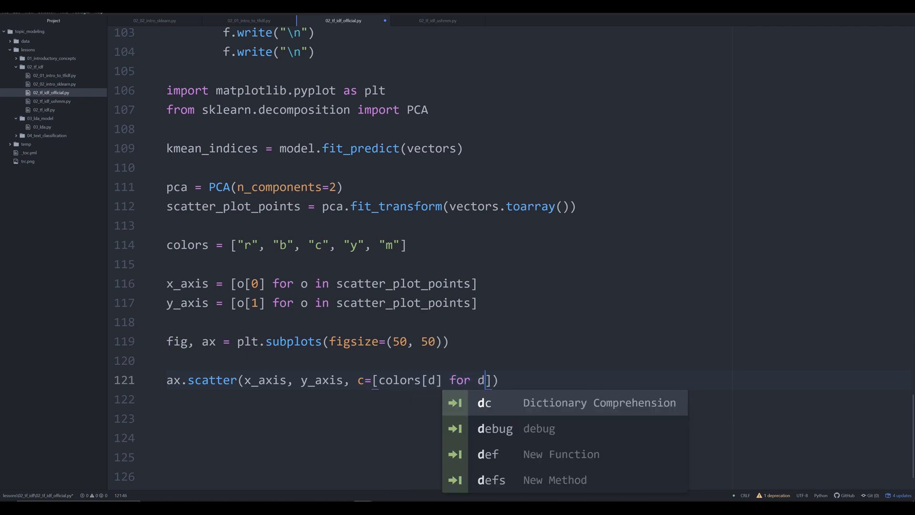
type("in kmean_indices")
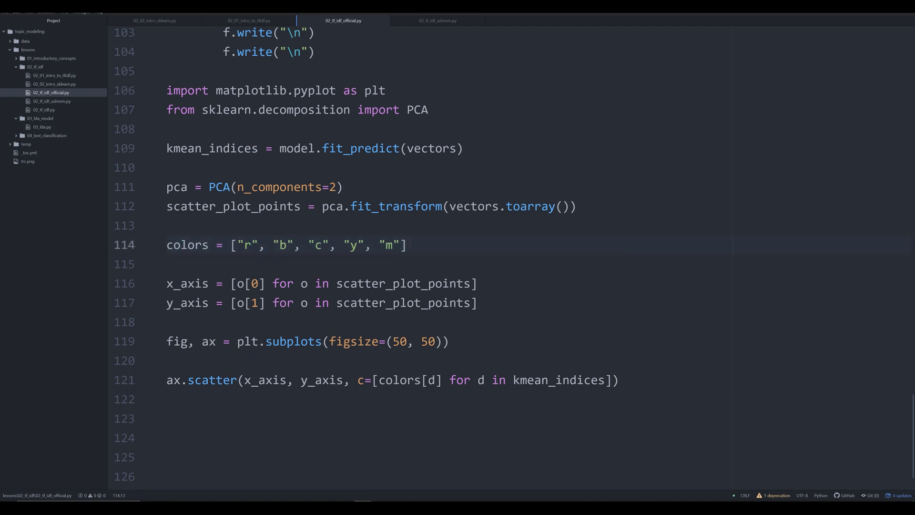
left_click(285, 244)
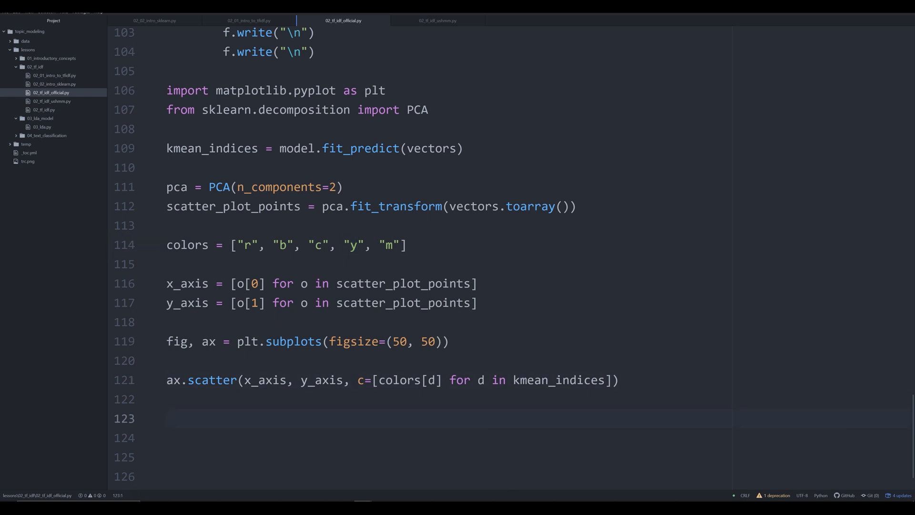
- Write 'for i, txt in enumerate(names)' on line 123 after checking where names is loaded
left_click(169, 418)
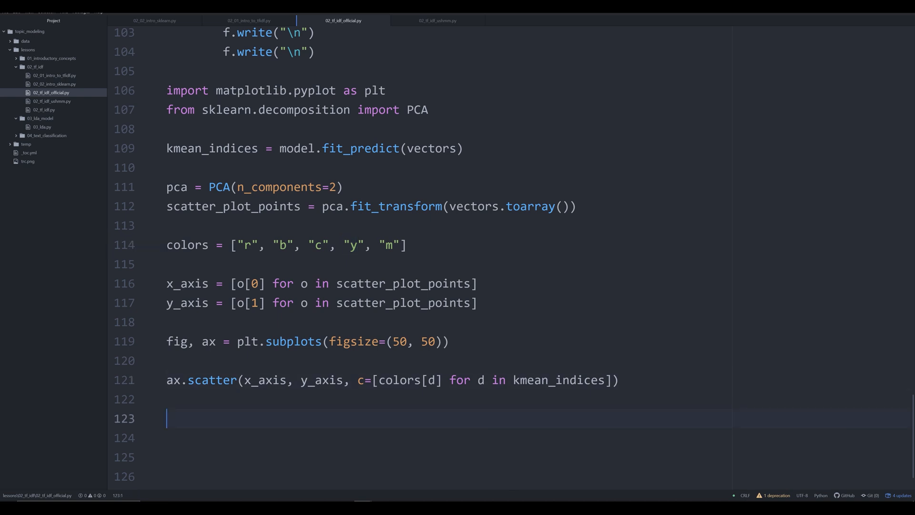
type("for i")
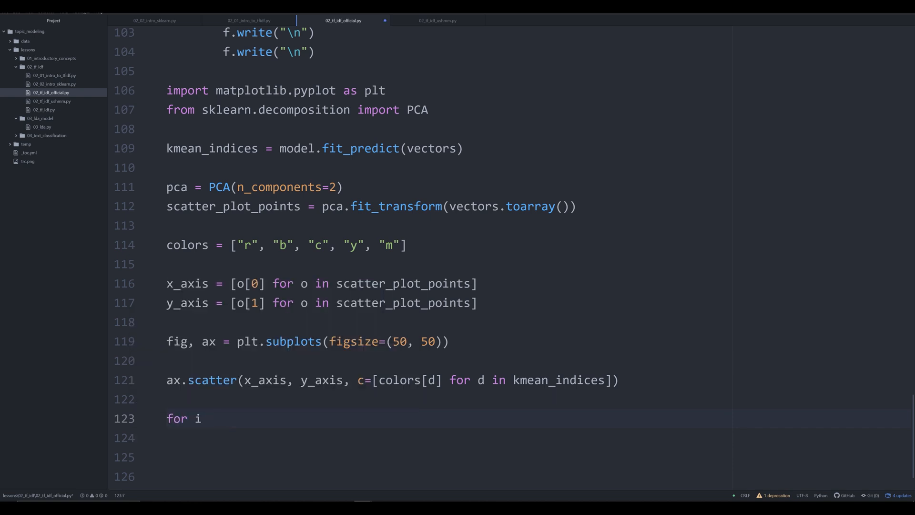
type(", txt,")
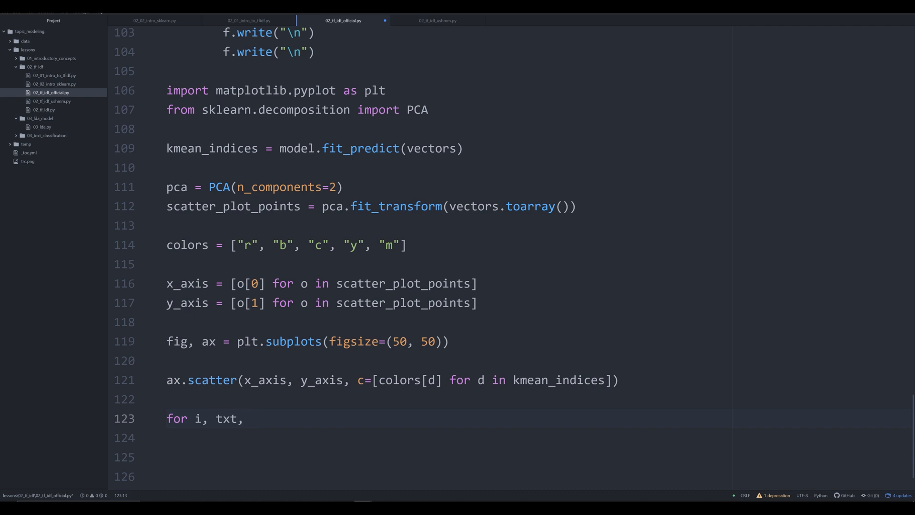
type("in enumerate")
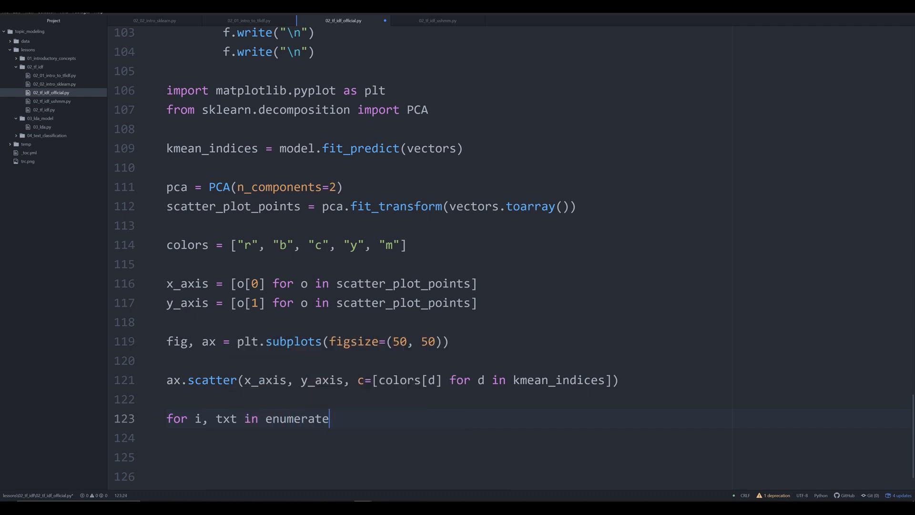
type("(names)")
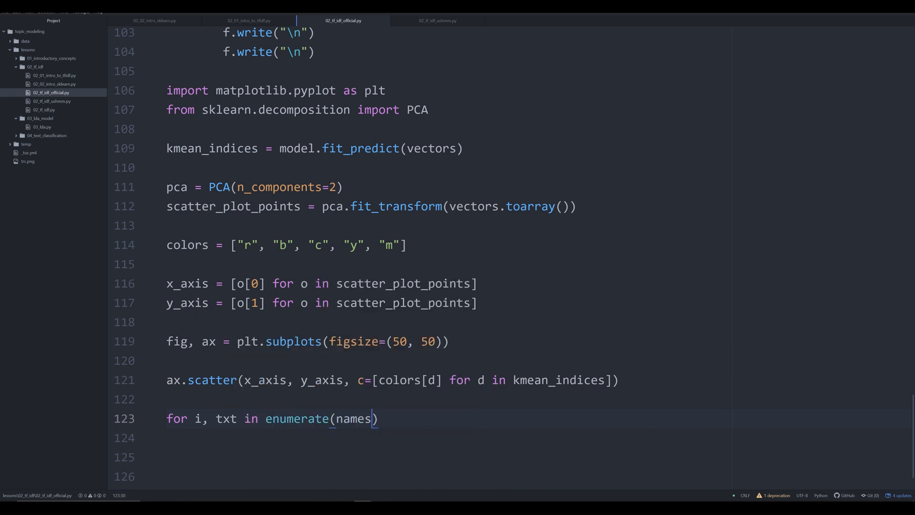
scroll("up", 3)
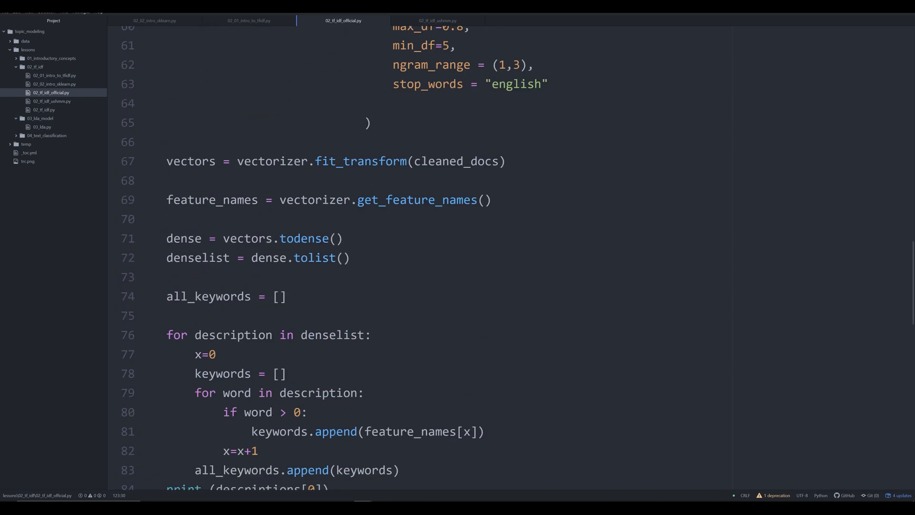
scroll("up", 3)
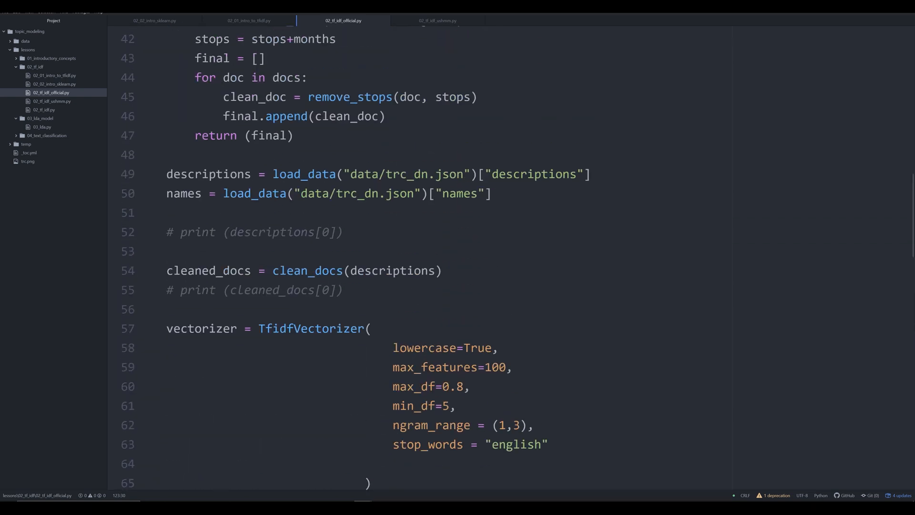
left_click(492, 193)
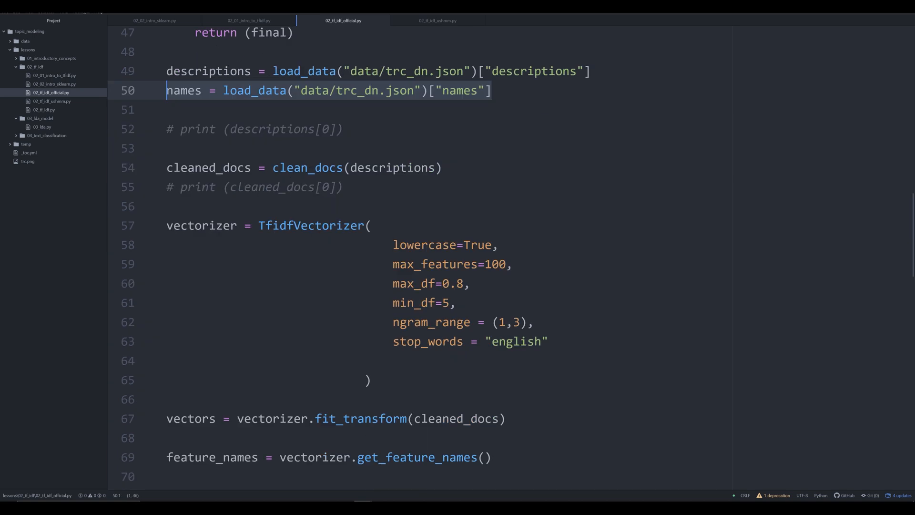
scroll("down", 3)
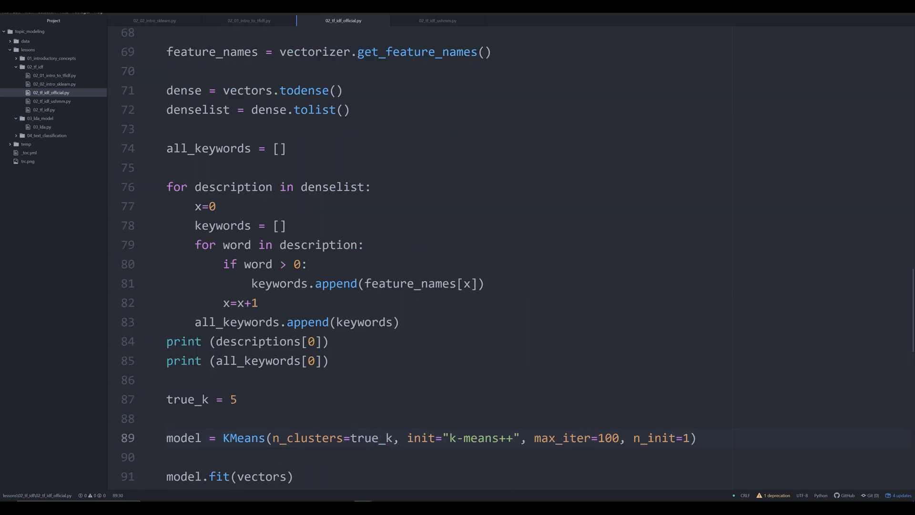
scroll("down", 3)
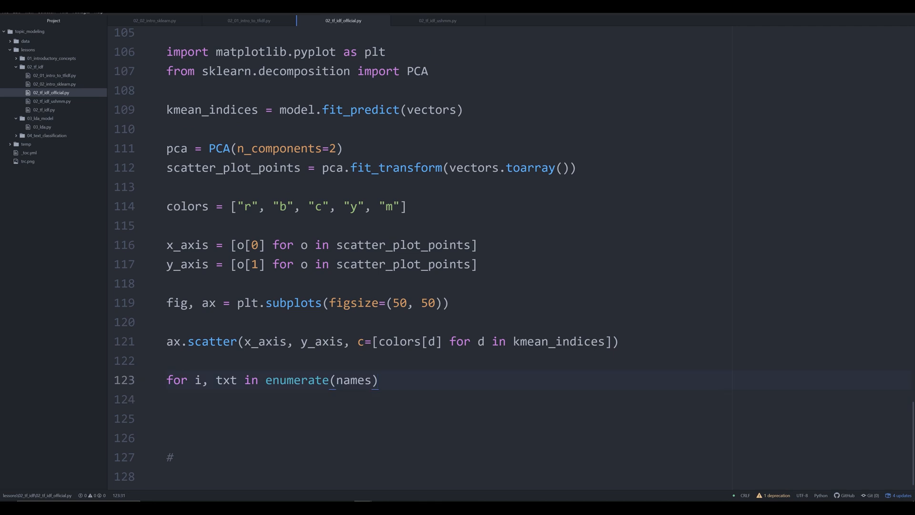
- In the names loop, add ax.annotate(txt[0:5], (x_axis[i], y_axis[i])) to label each point
type(":")
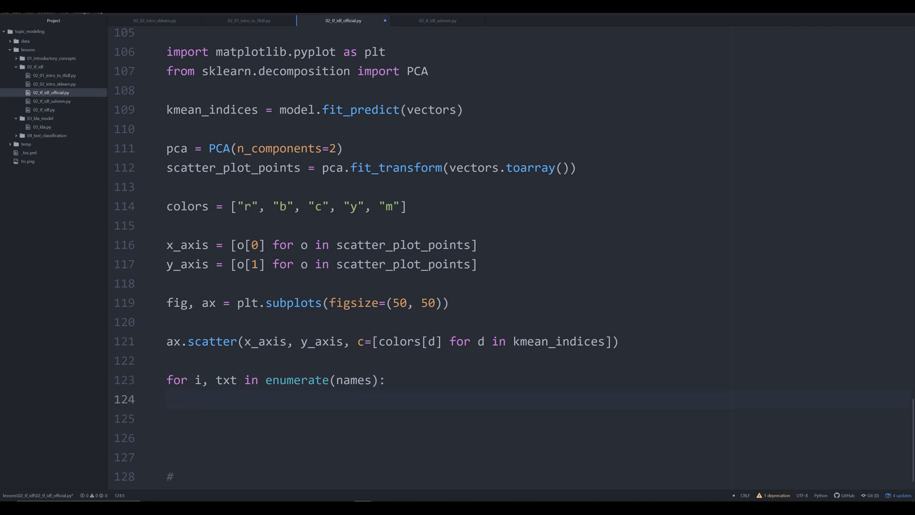
type("ax")
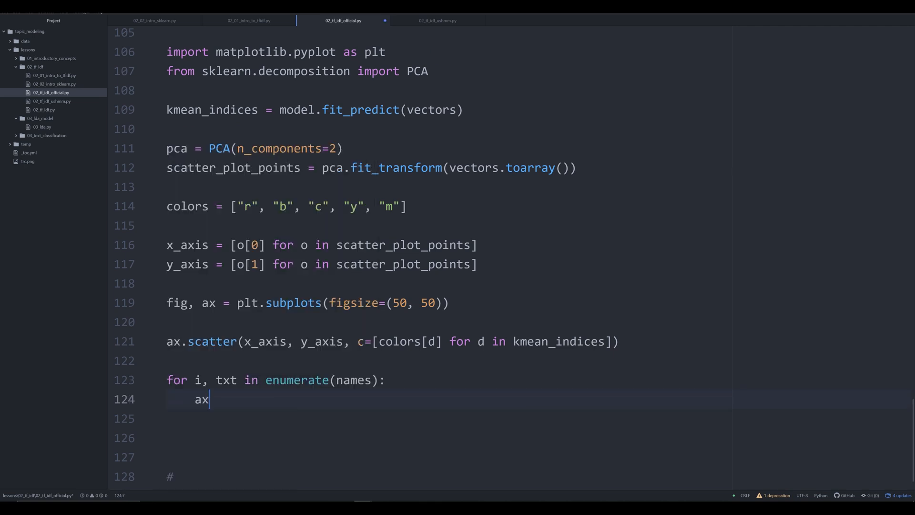
type(".annotate")
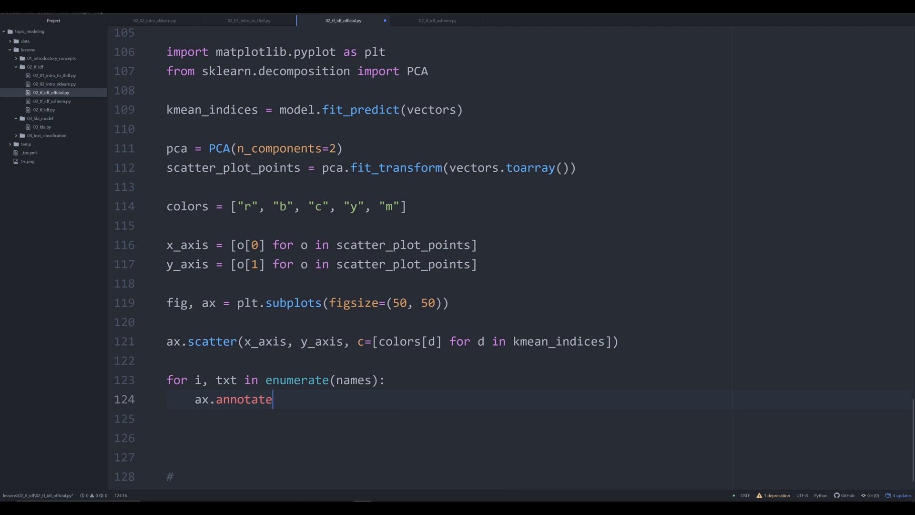
type("(txt[")
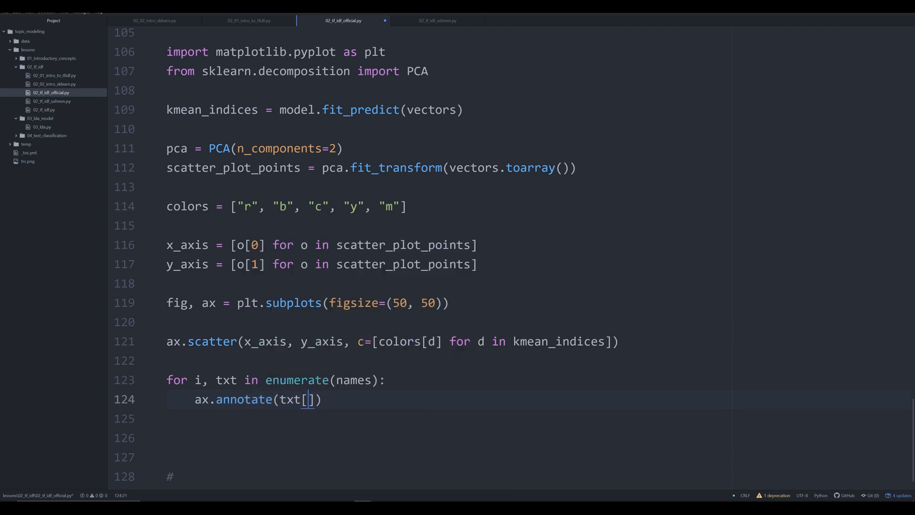
type("0:5")
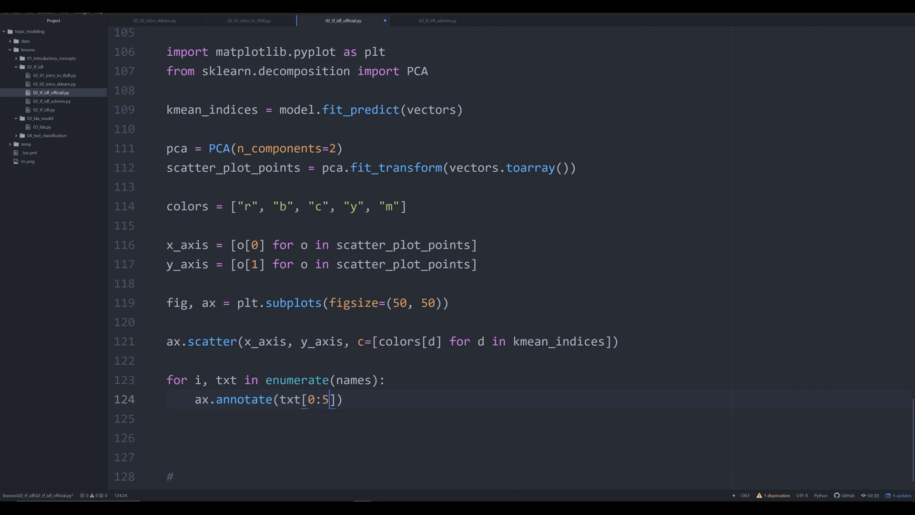
mouse_move(329, 400)
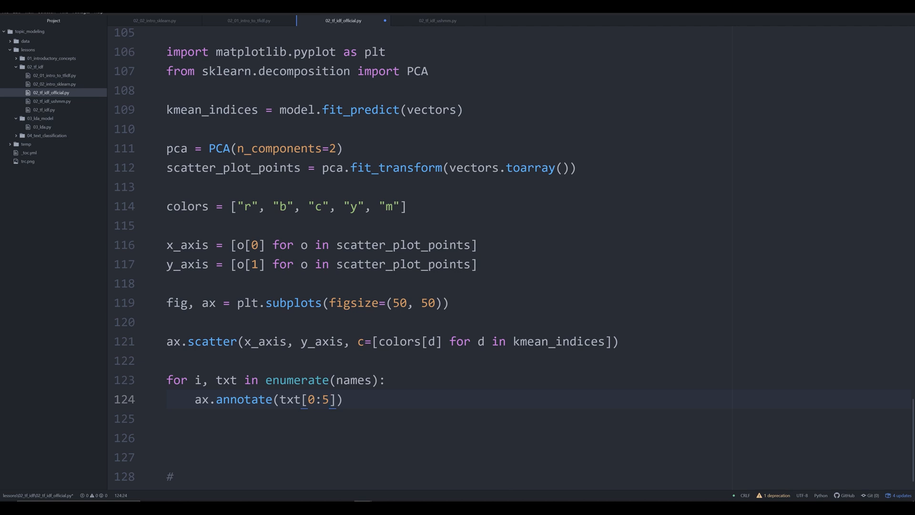
type(",")
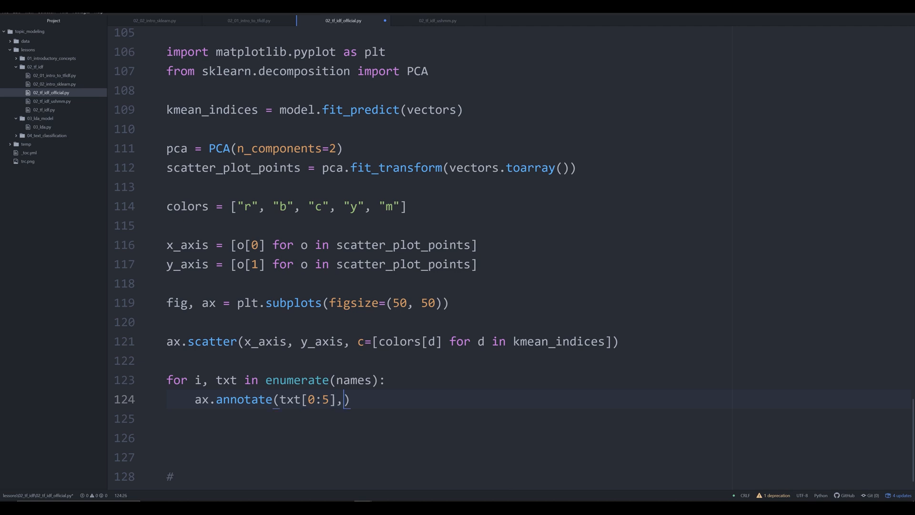
type("x")
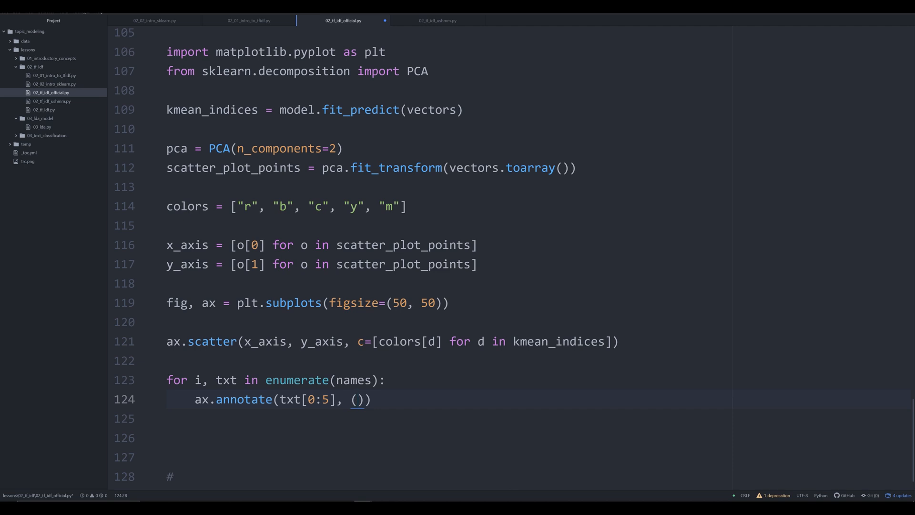
type("x_au")
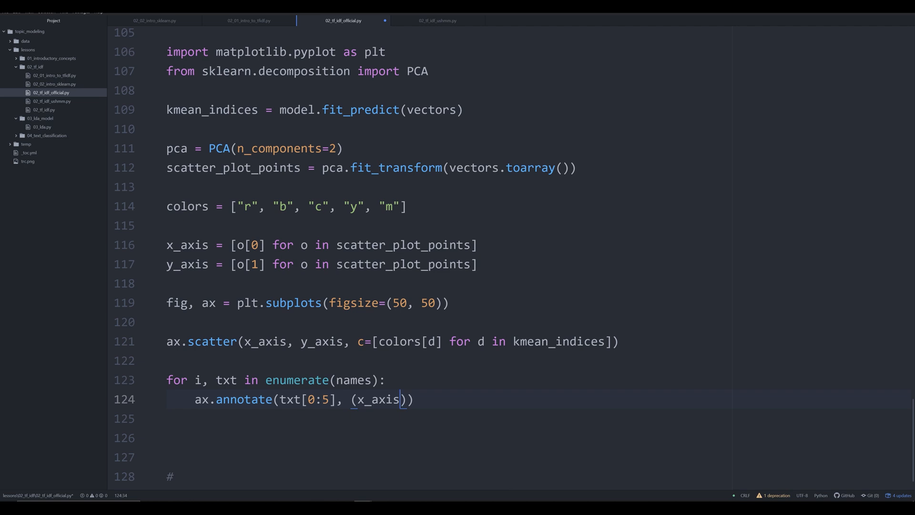
type("[i],")
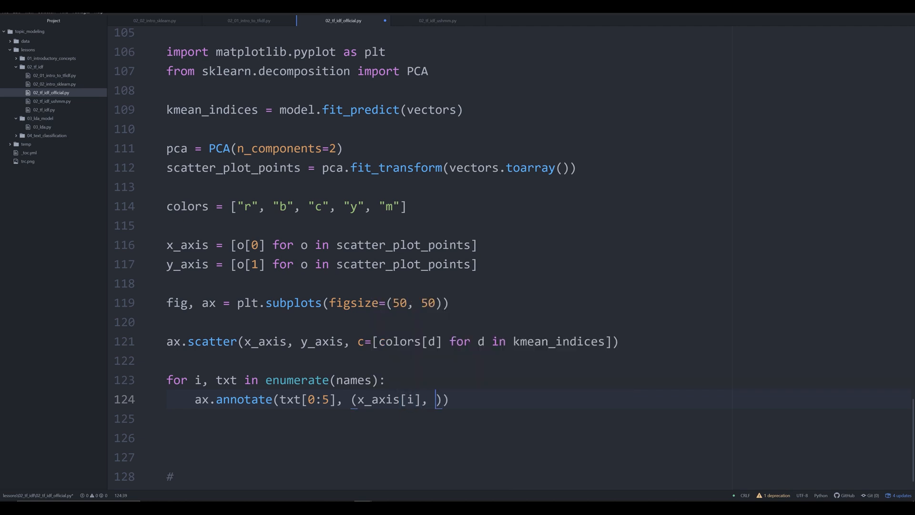
type("y_axis")
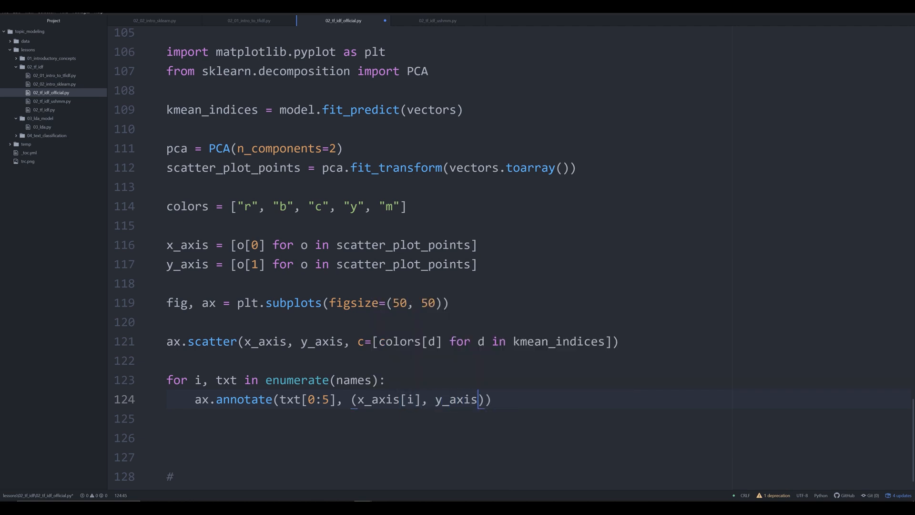
type("i]")
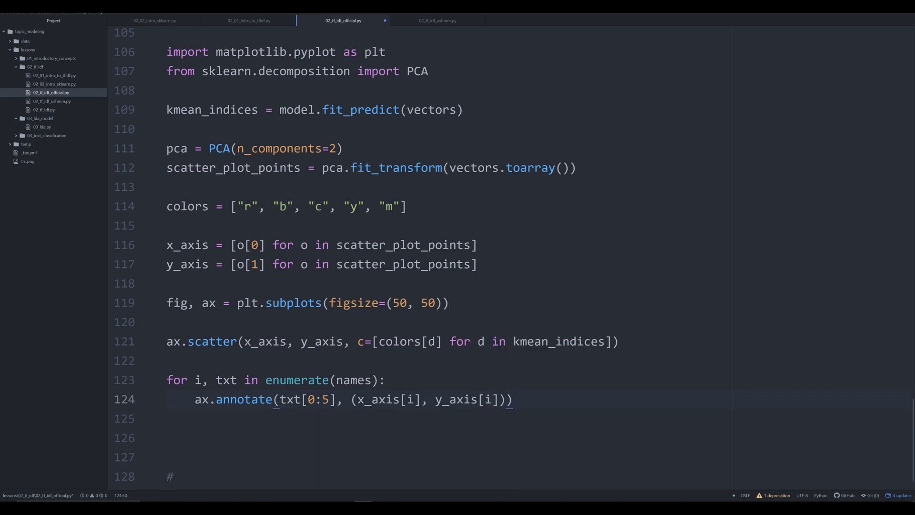
left_click(330, 399)
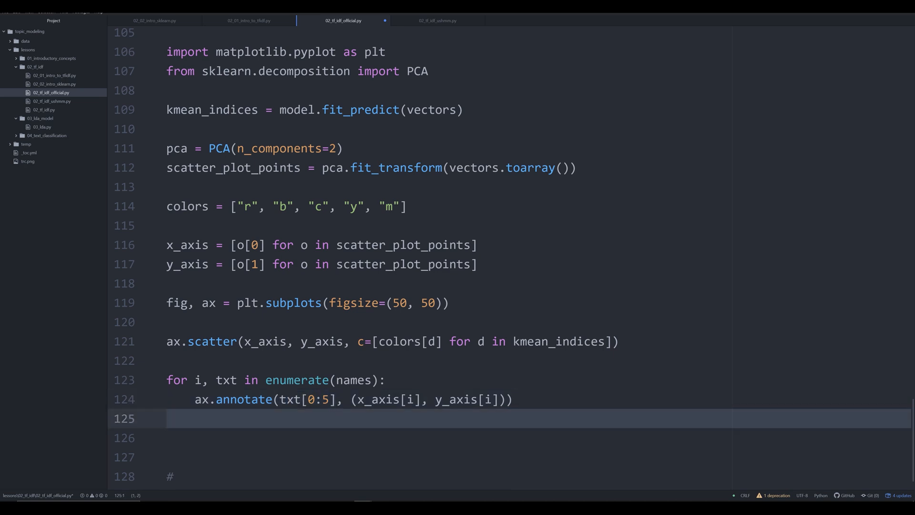
- Add a plt.savefig("trc.png") line after the annotation loop
type("pl")
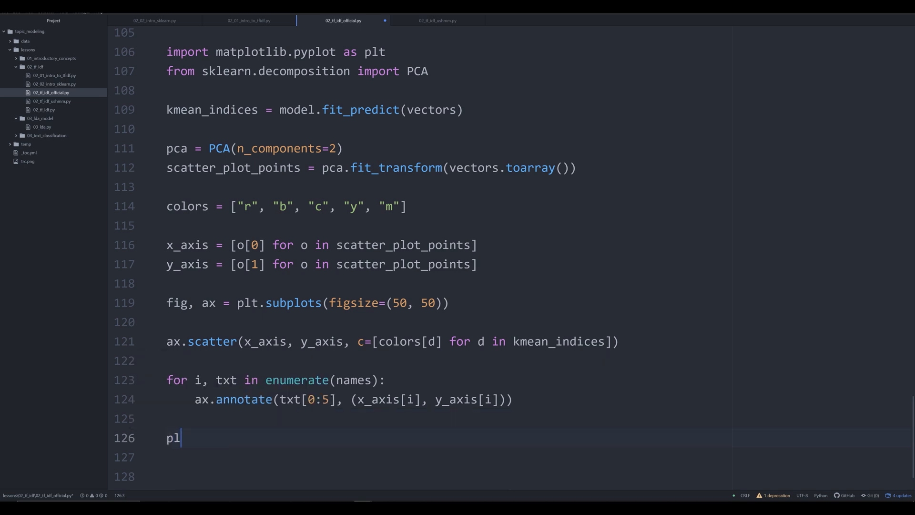
type("t.savefig")
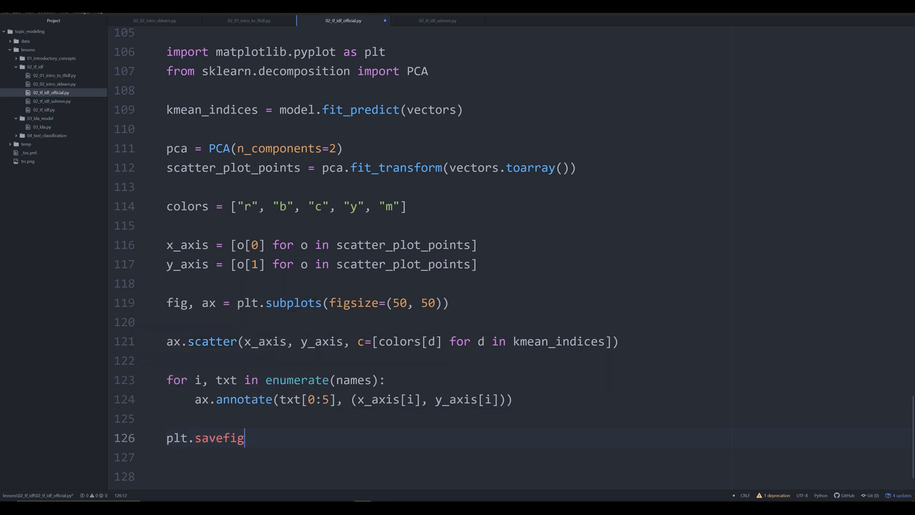
type("(")
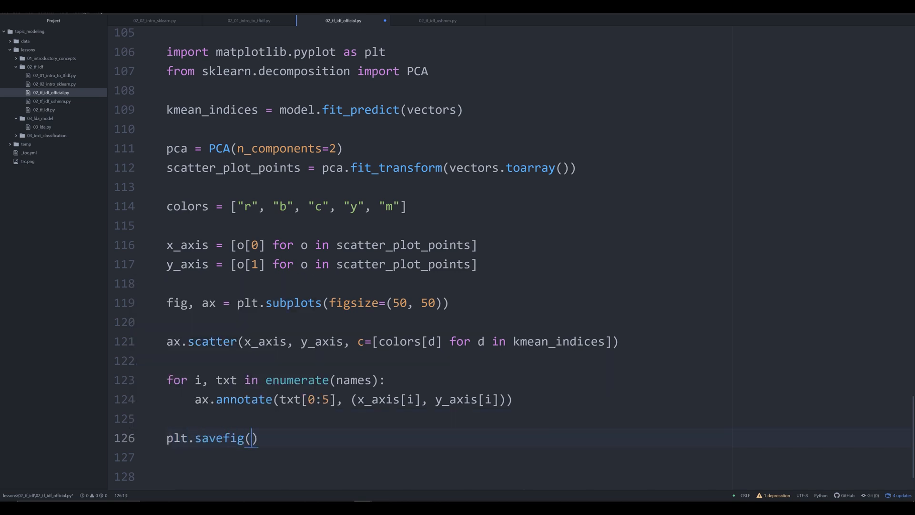
type("\"trc.png")
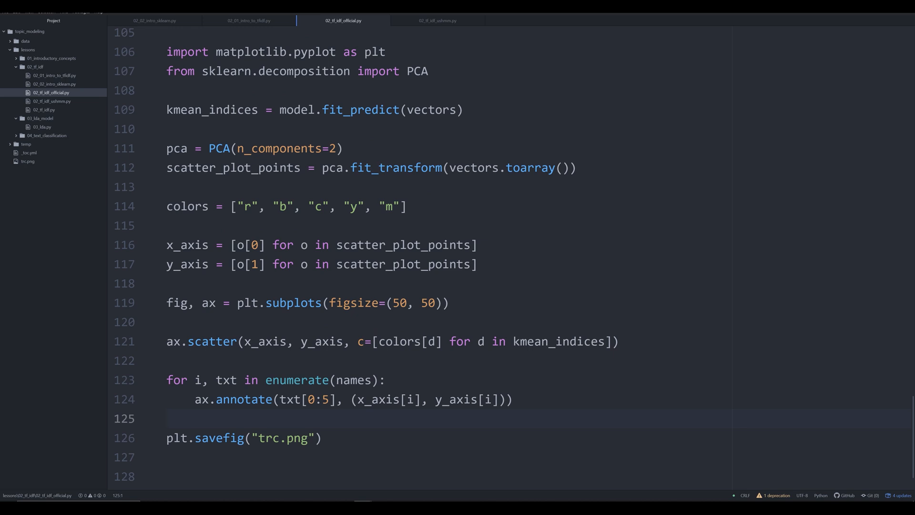
- Run the script, then open the generated trc.png from the project tree in Photos
left_click(168, 419)
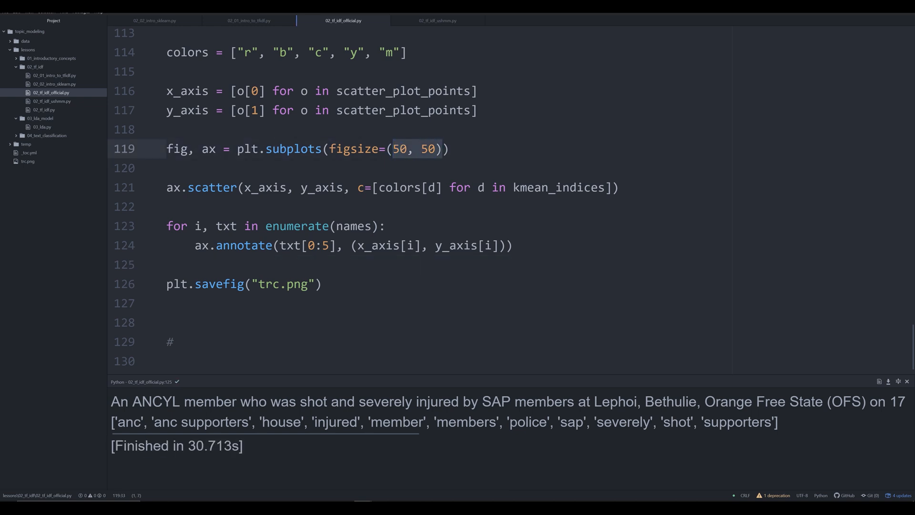
right_click(28, 162)
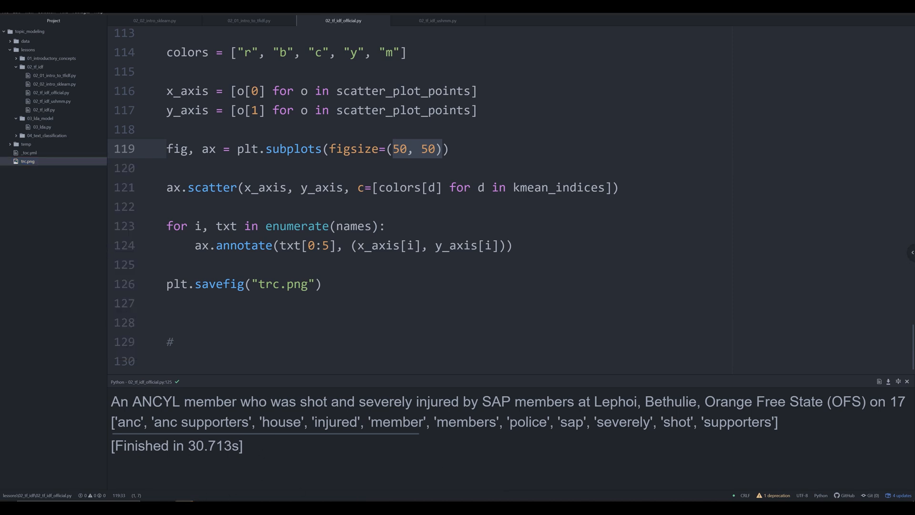
double_click(28, 161)
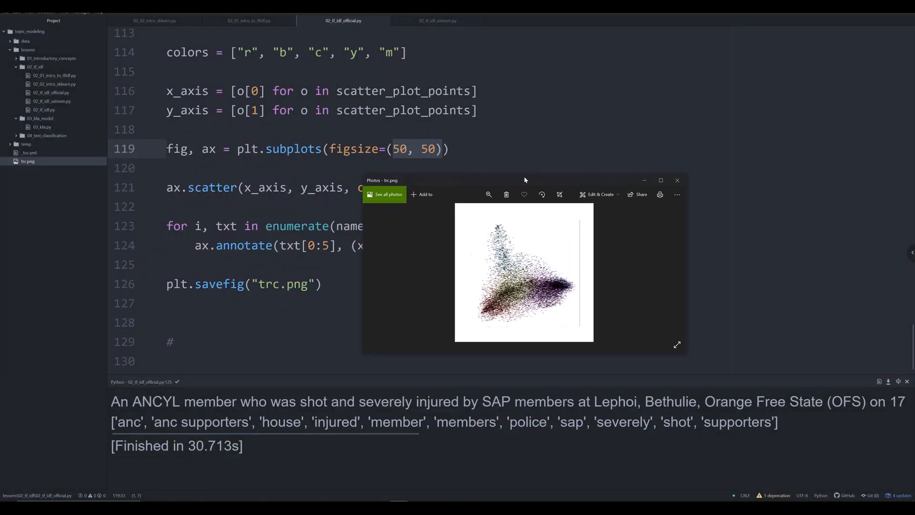
left_click(661, 179)
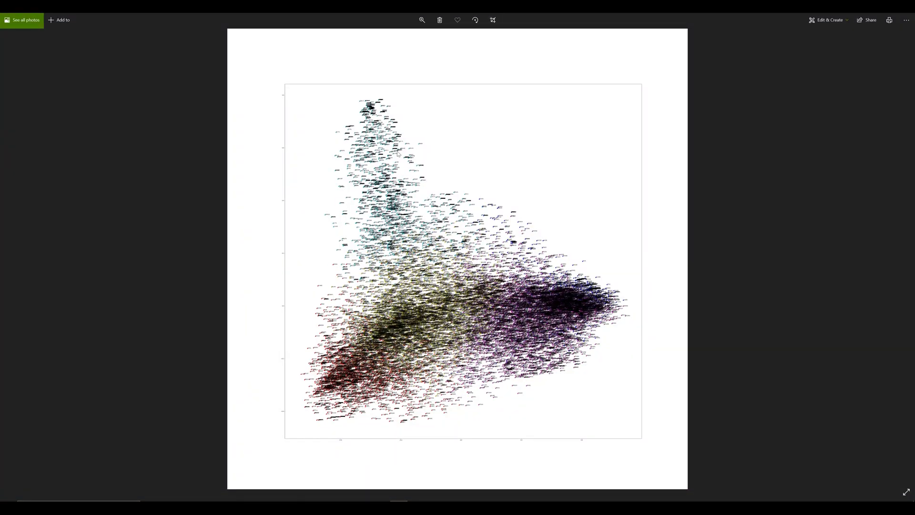
left_click(421, 19)
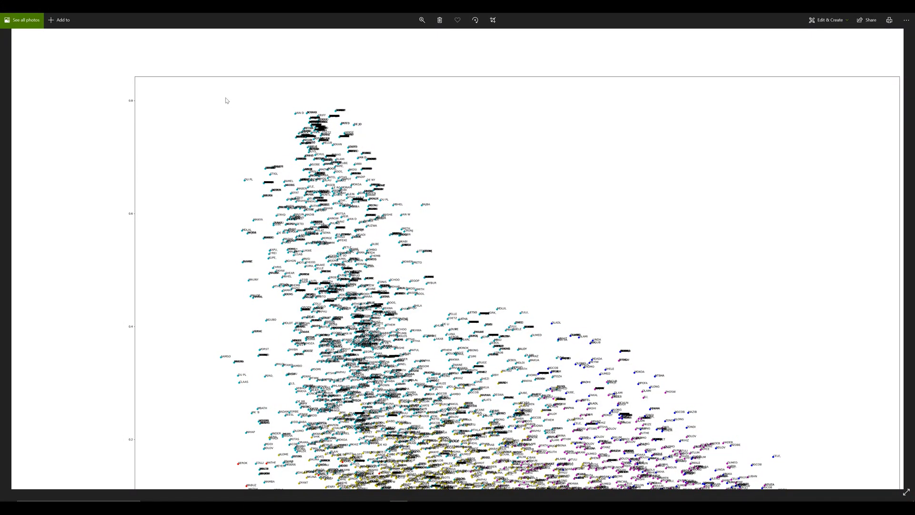
mouse_move(227, 110)
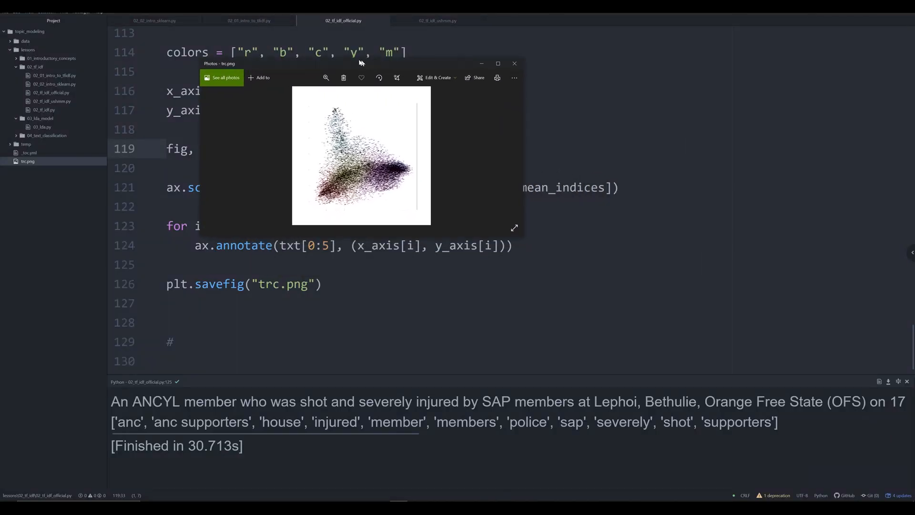
- Minimize Photos, expand the data folder, and open trc_results.txt to view the cluster terms
left_click(497, 63)
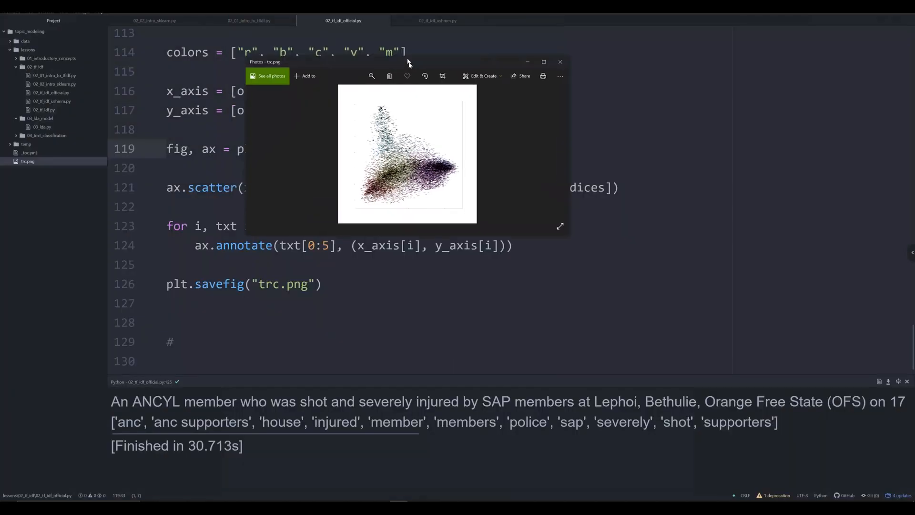
left_click(559, 62)
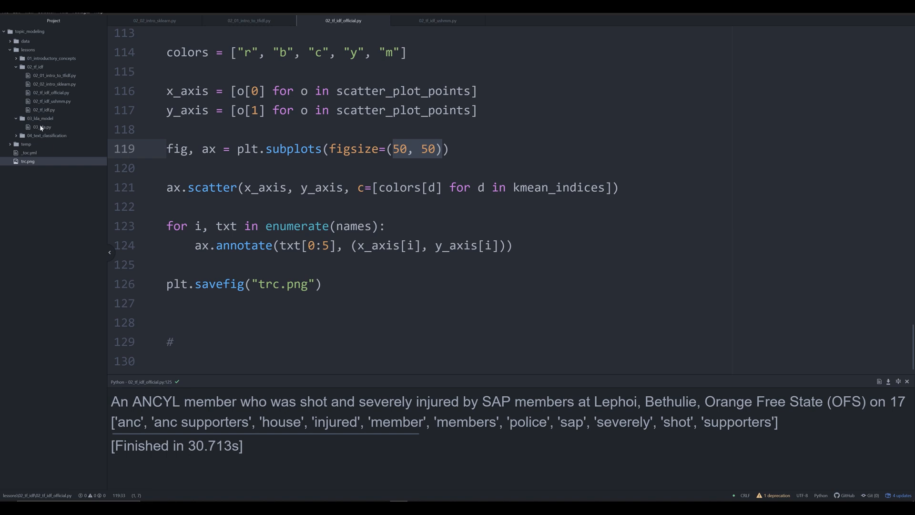
left_click(26, 41)
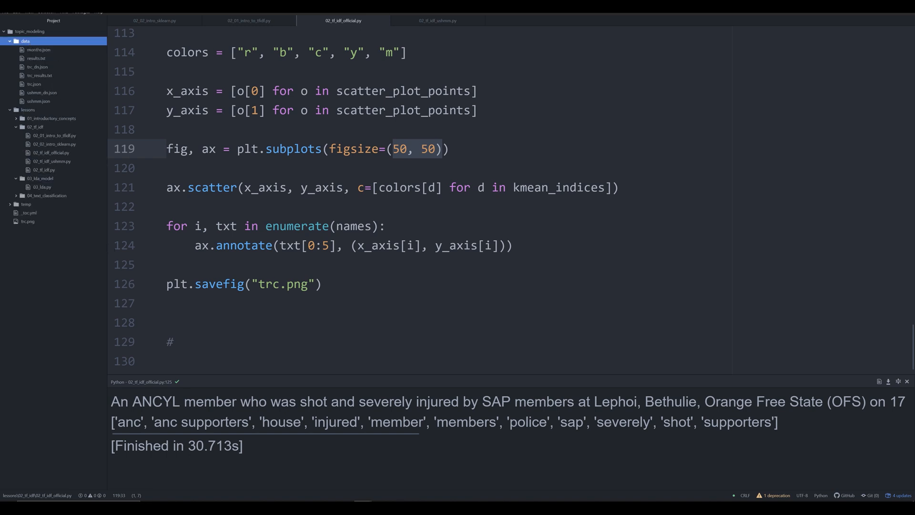
scroll("up", 3)
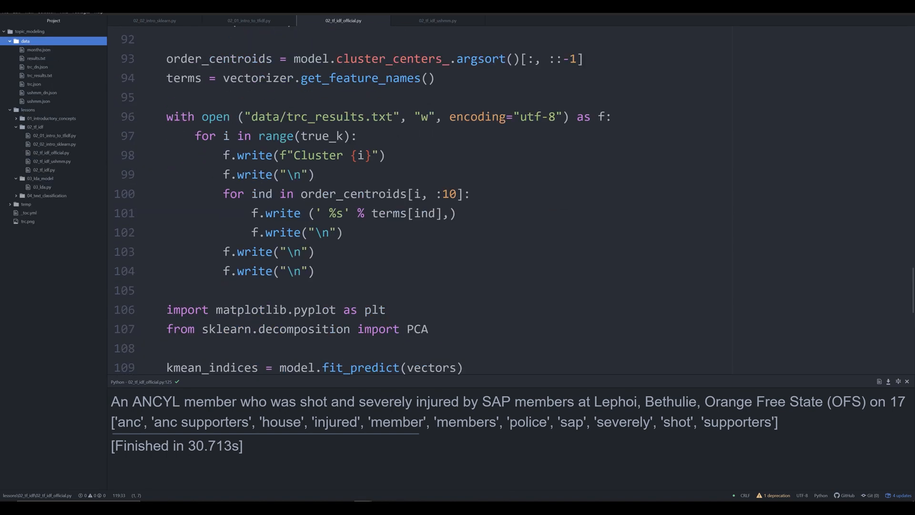
left_click(40, 75)
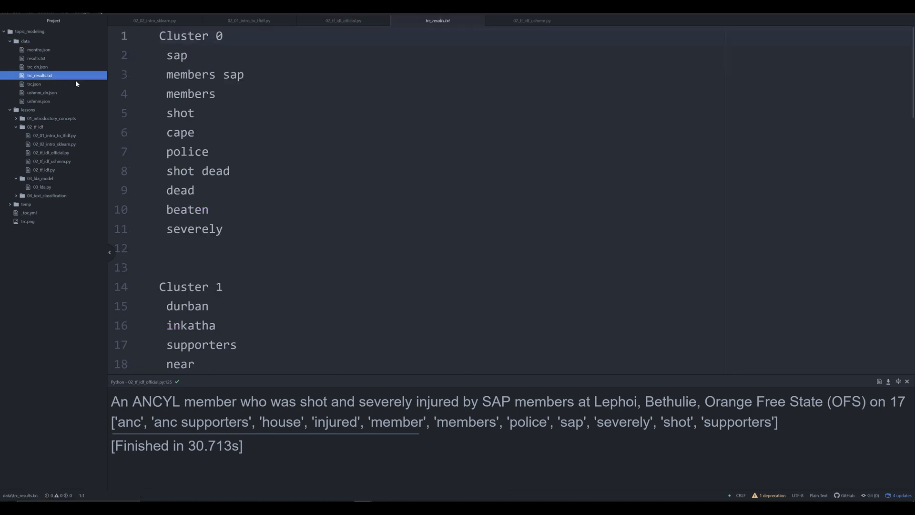
scroll("down", 3)
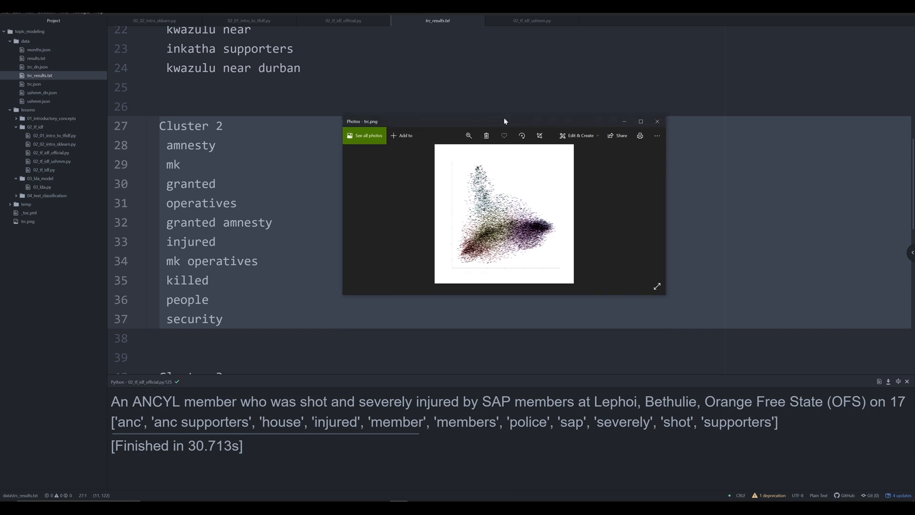
- Maximize the trc.png viewer, then zoom in on the clusters and back out
left_click(640, 122)
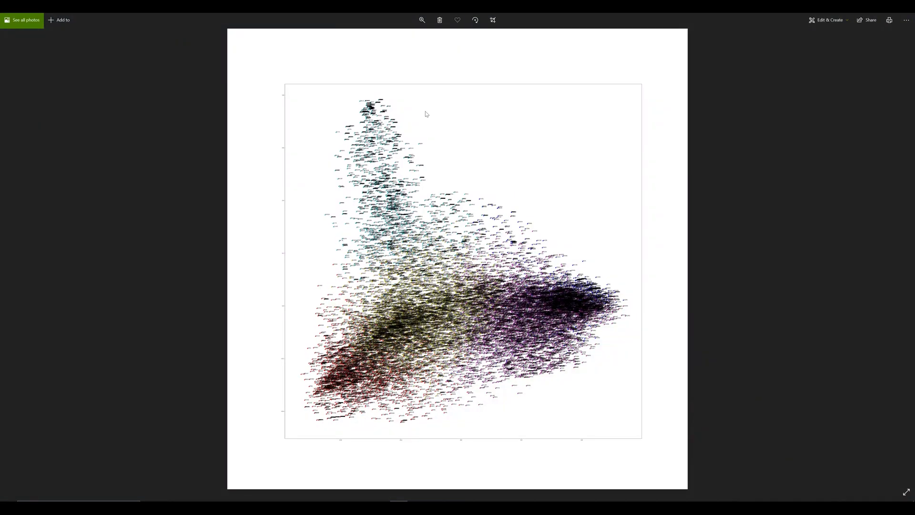
mouse_move(413, 144)
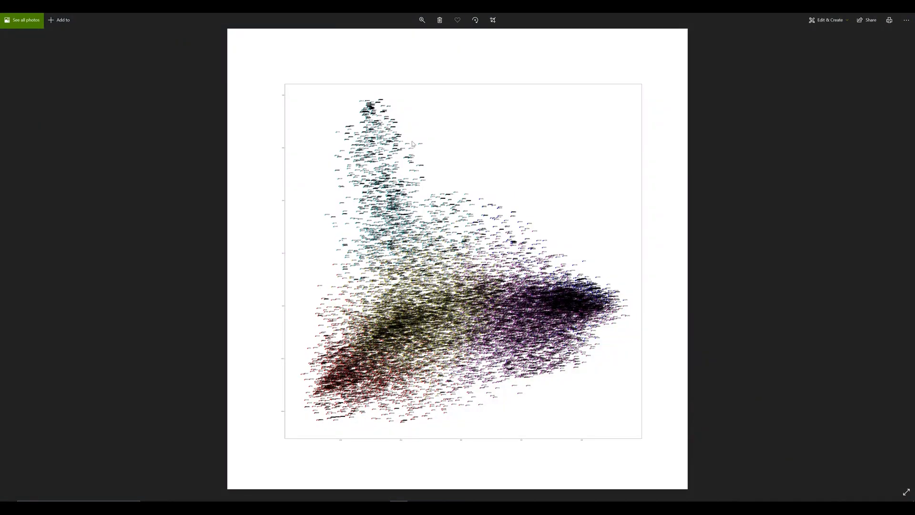
mouse_move(507, 294)
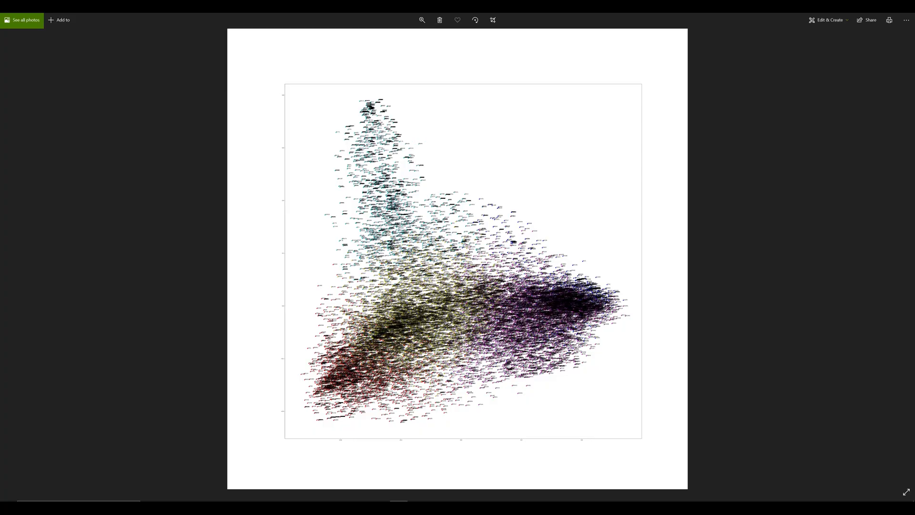
left_click(421, 19)
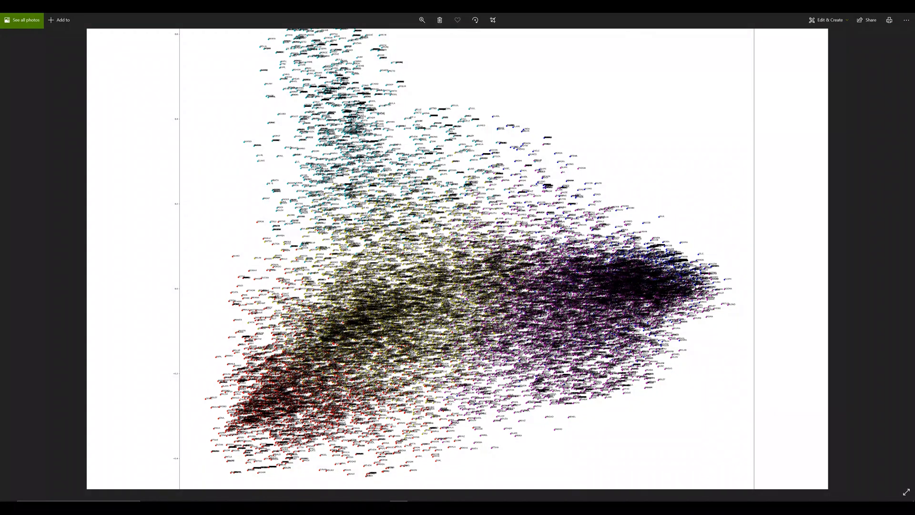
left_click(422, 19)
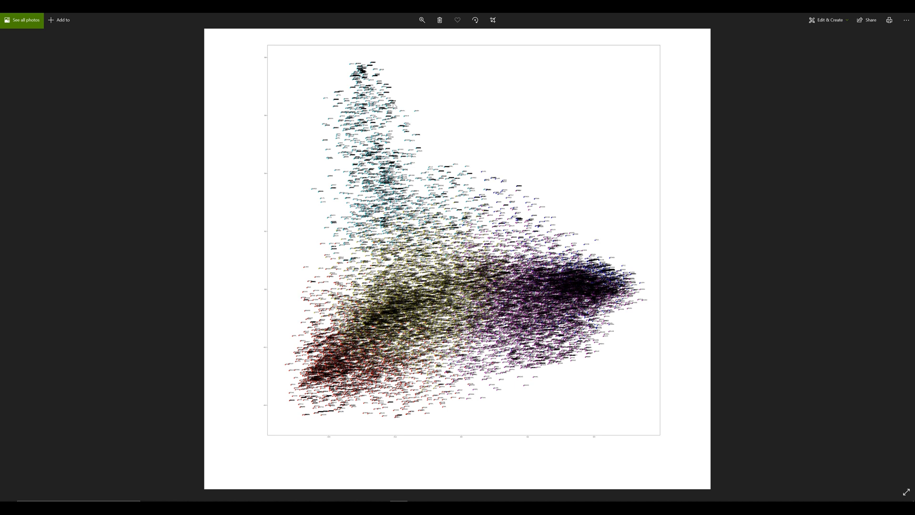
mouse_move(414, 64)
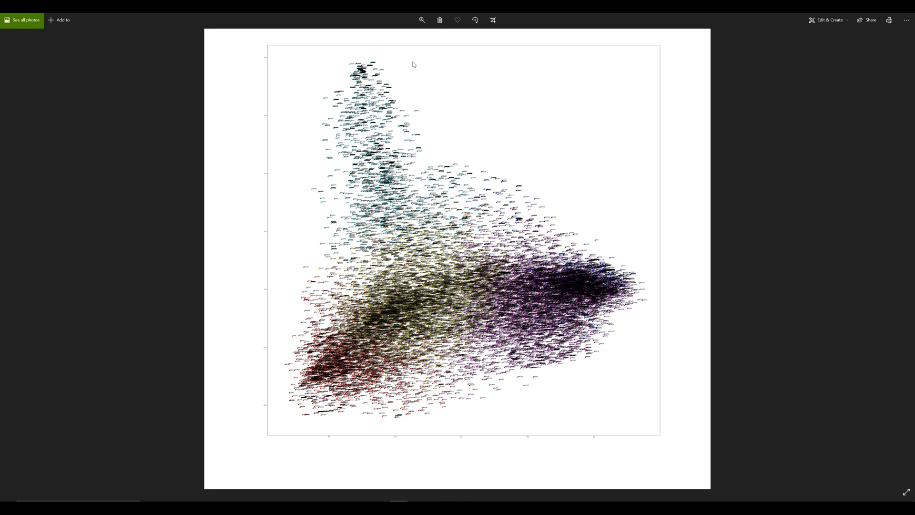
mouse_move(430, 31)
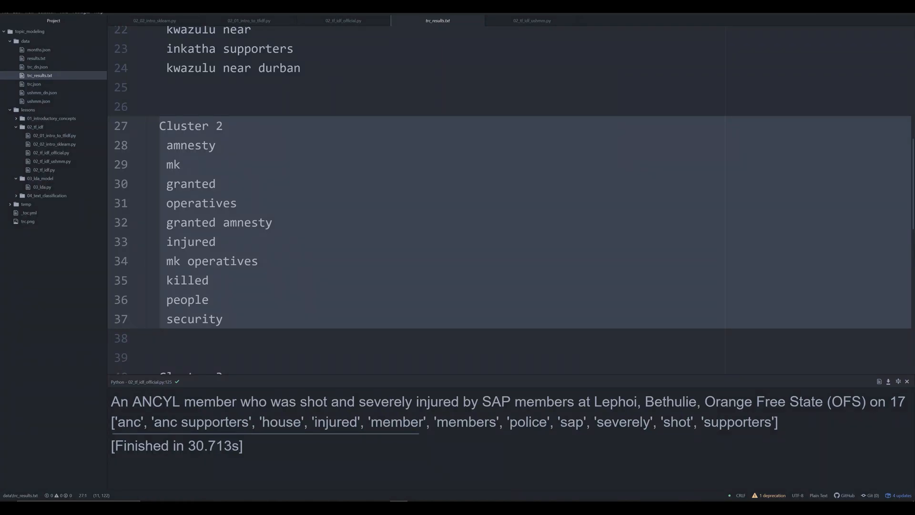
- Switch to the 02_tf_idf_official.py tab and scroll to its plotting code
left_click(343, 21)
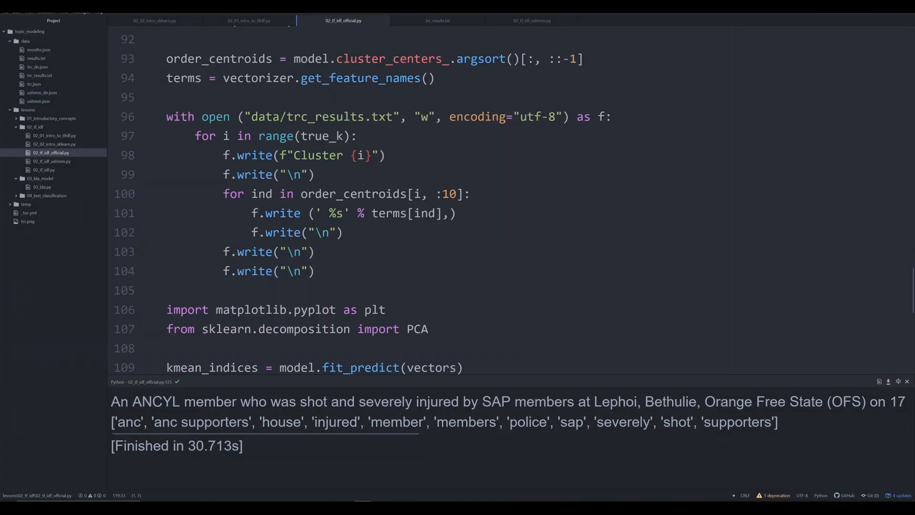
scroll("down", 3)
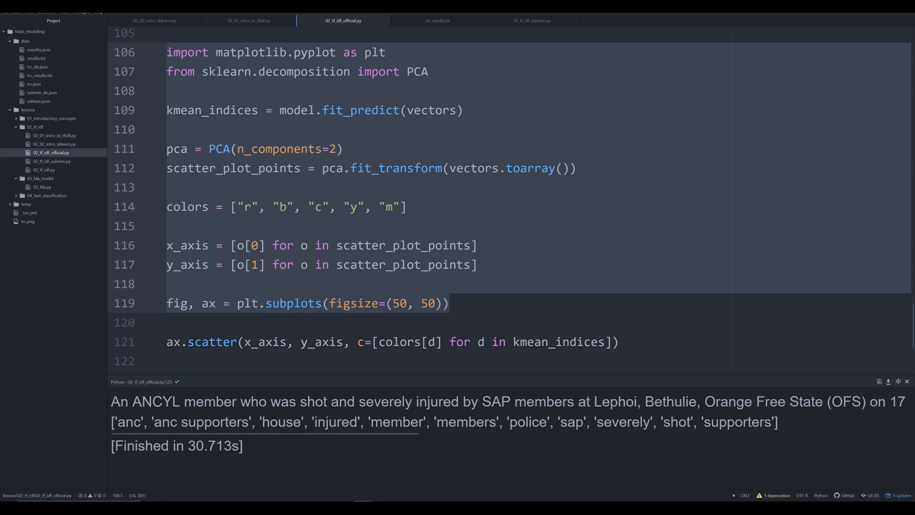
mouse_move(413, 481)
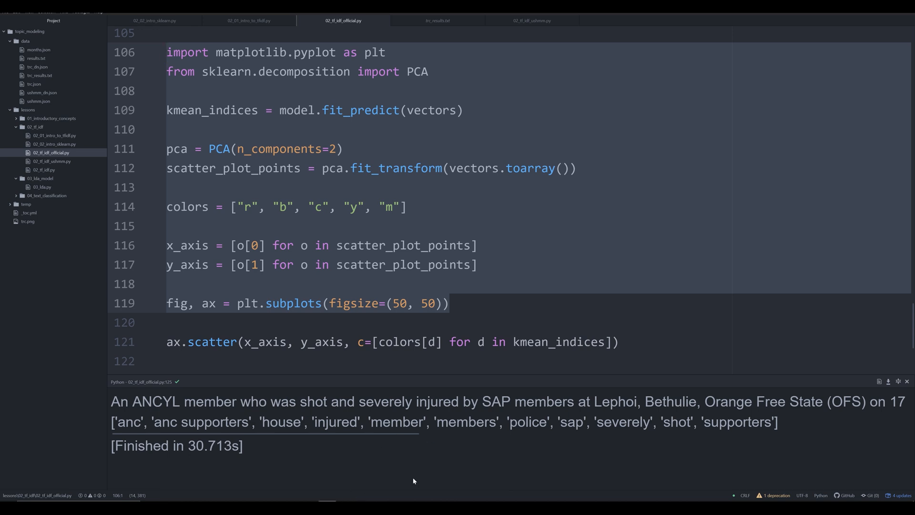